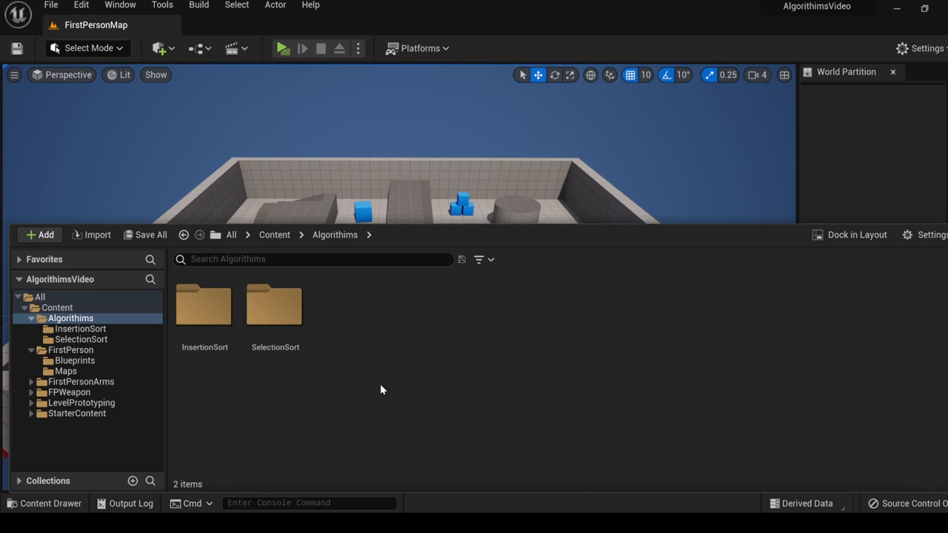
Create the BubbleSort folder with a BubbleSort Blueprint Class and a User Widget blueprint.
click(38, 234)
text(Bubble)
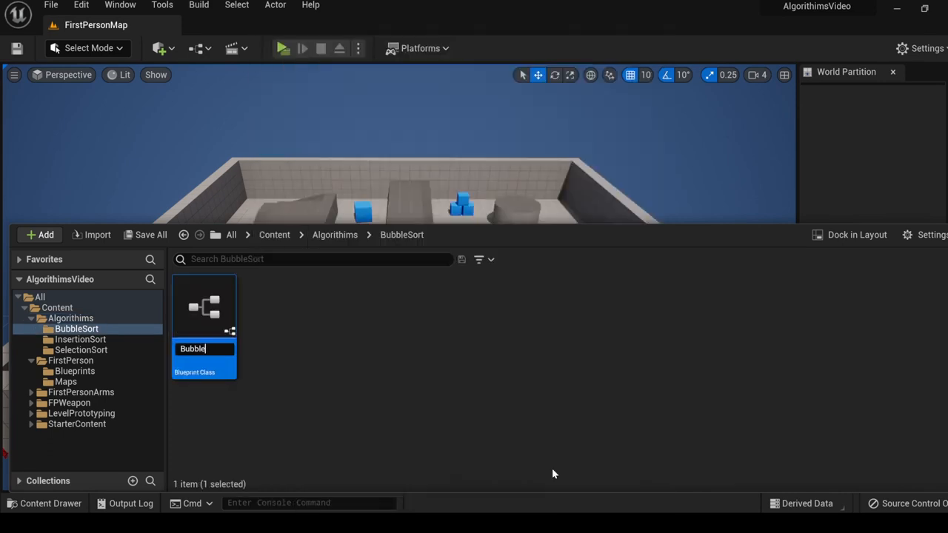
key(Enter)
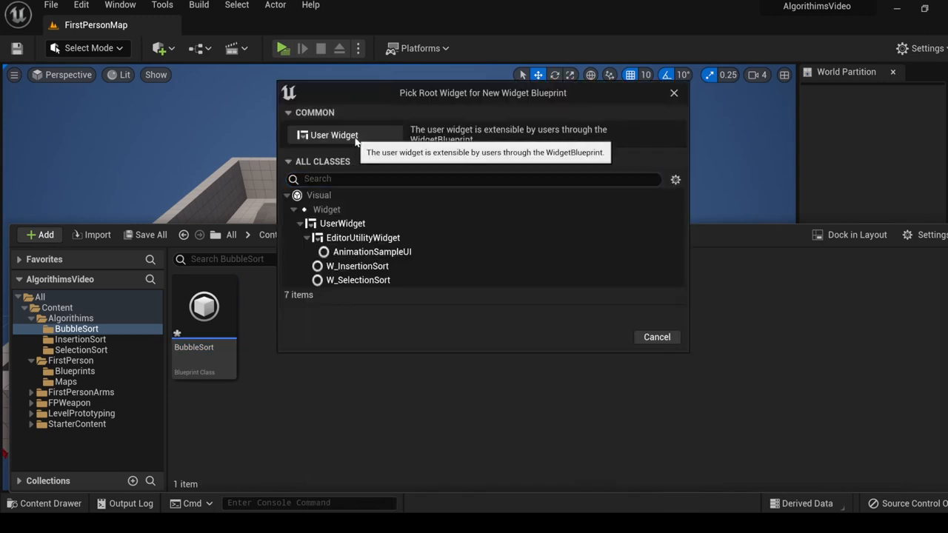
click(329, 135)
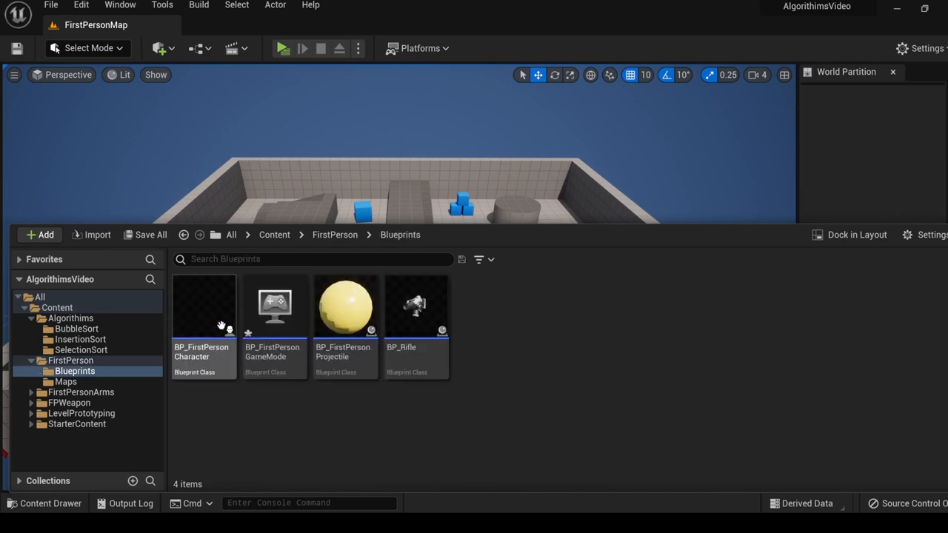
In BP_FirstPersonGameMode, create Widget_BubbleSort at begin play, promote it to a variable and add it to the viewport.
double_click(275, 305)
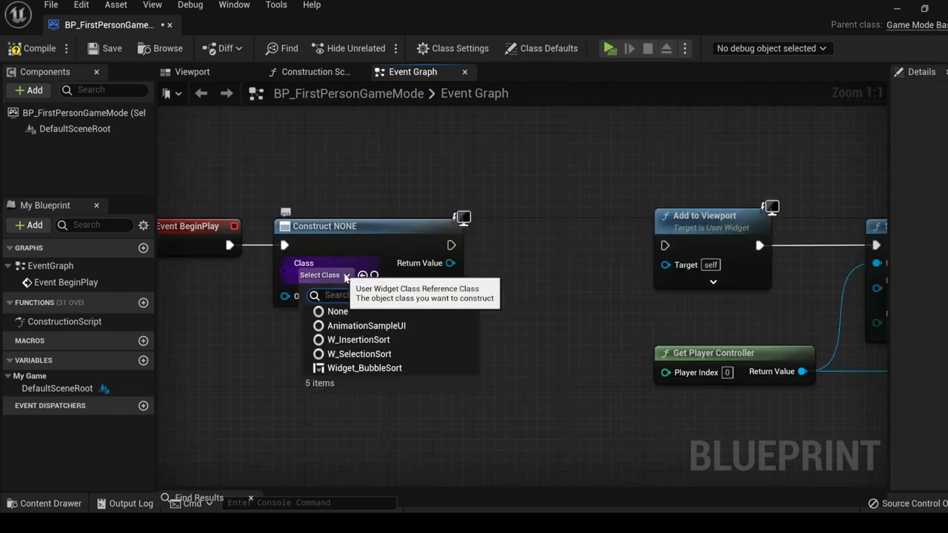
mouse_move(365, 368)
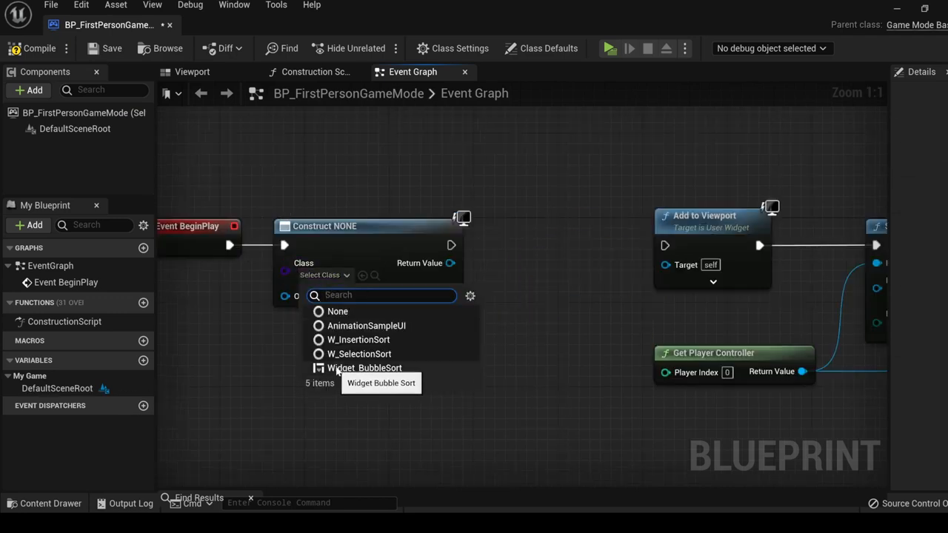
click(364, 367)
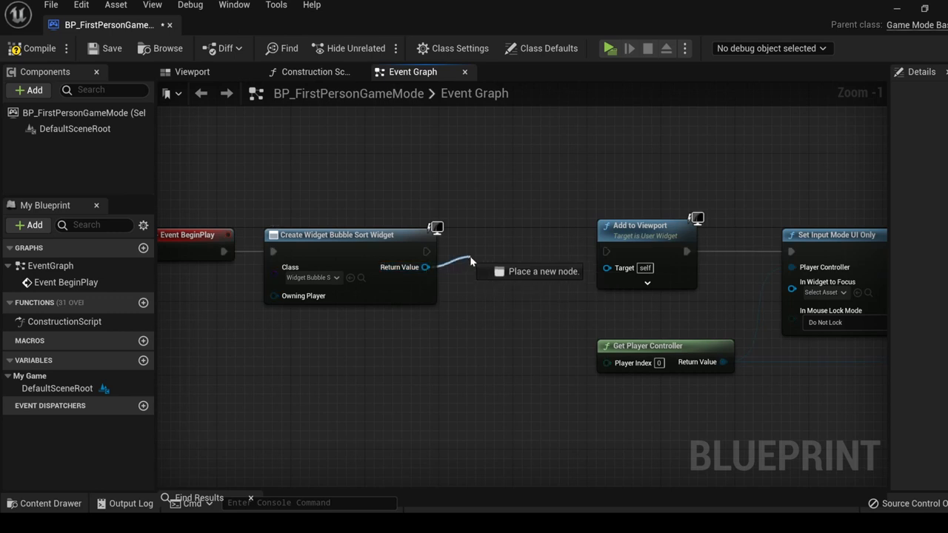
click(471, 261)
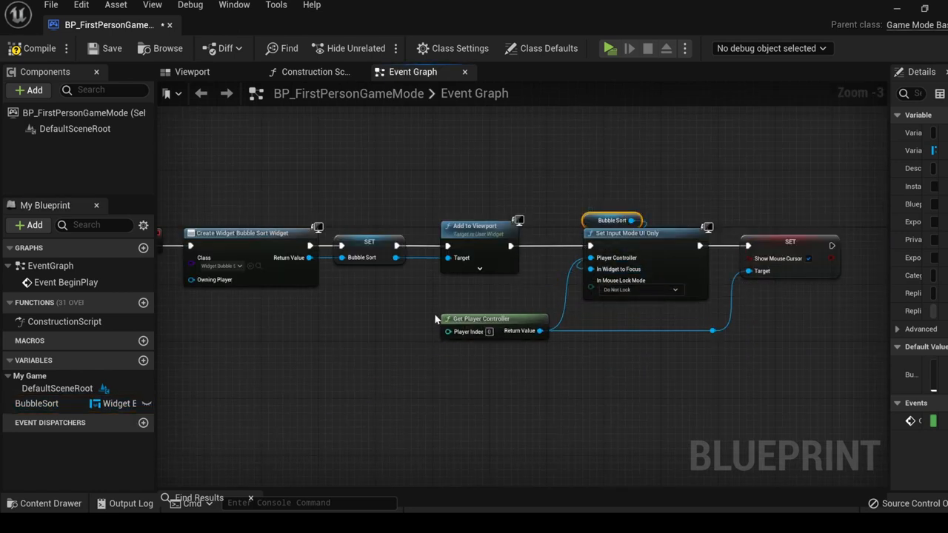
click(42, 504)
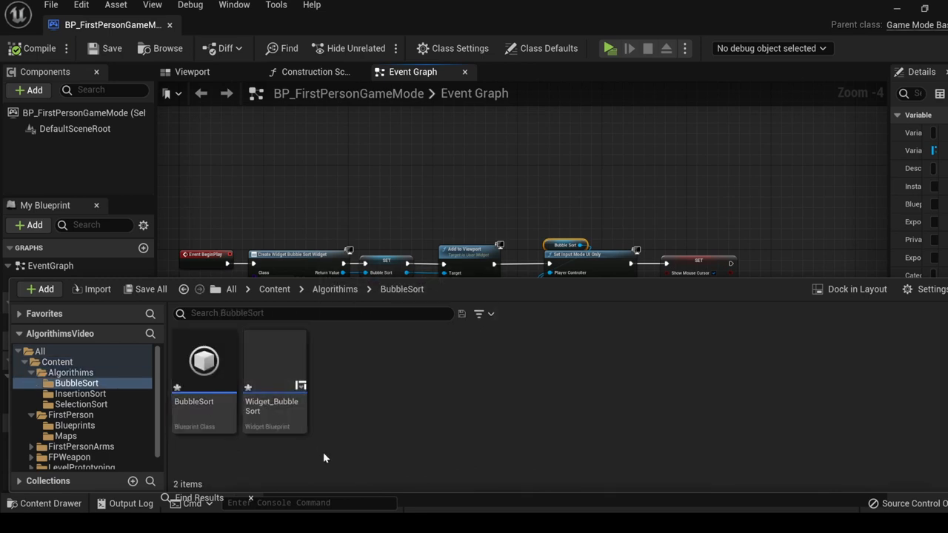
Lay out Widget_BubbleSort with a spin box, a 'Sort' button and labels, resizing the canvas around them.
double_click(274, 363)
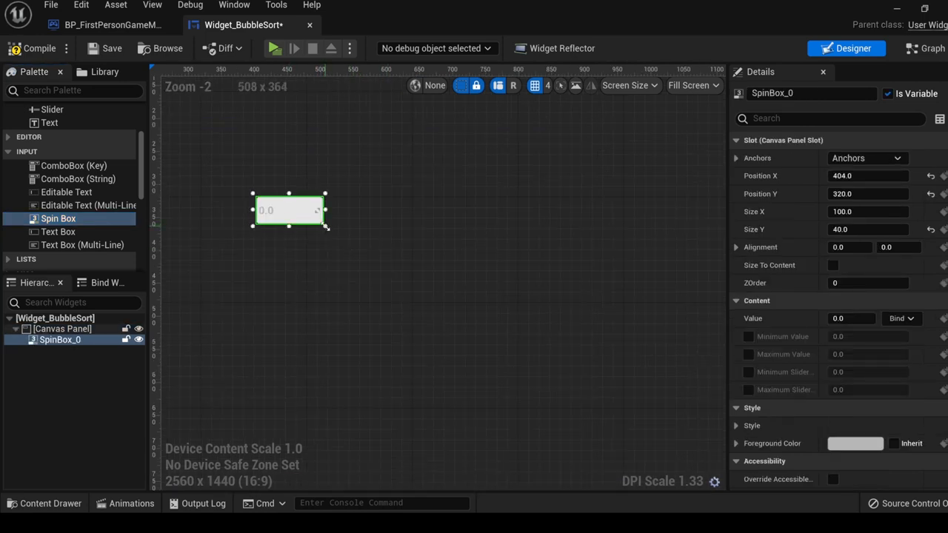
text(24)
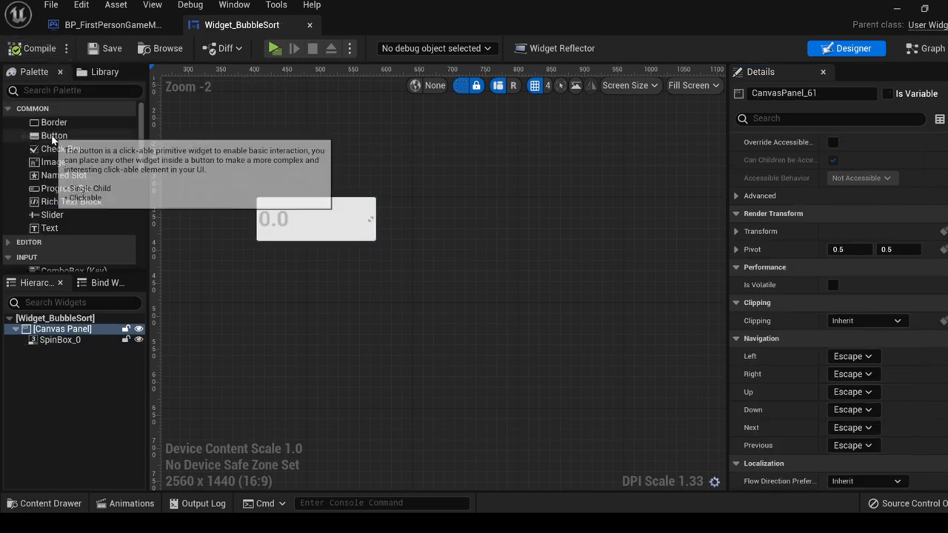
drag(54, 137, 311, 299)
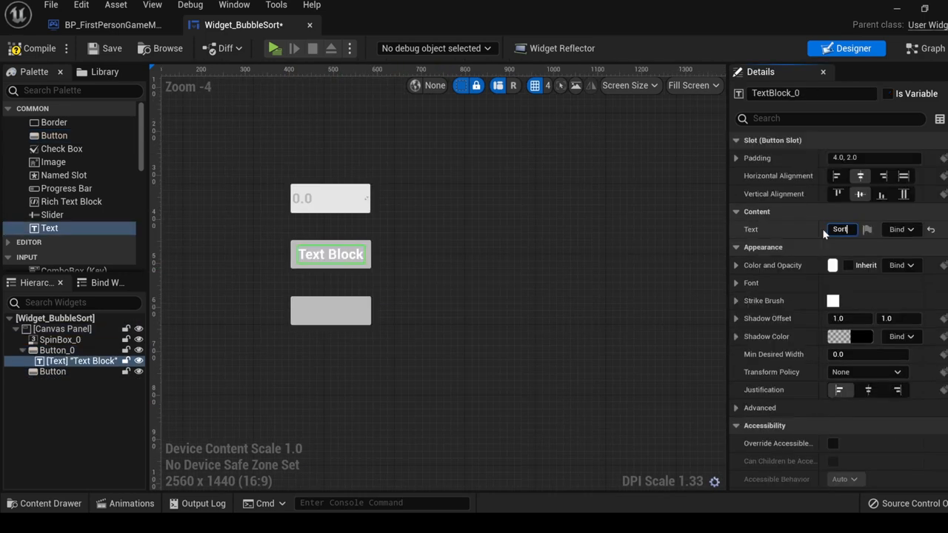
text(Sort)
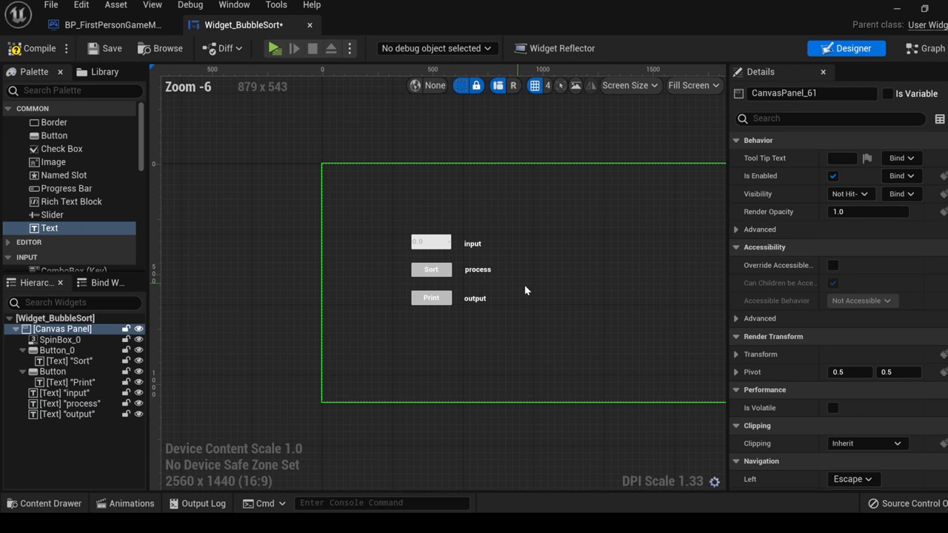
drag(724, 403, 660, 386)
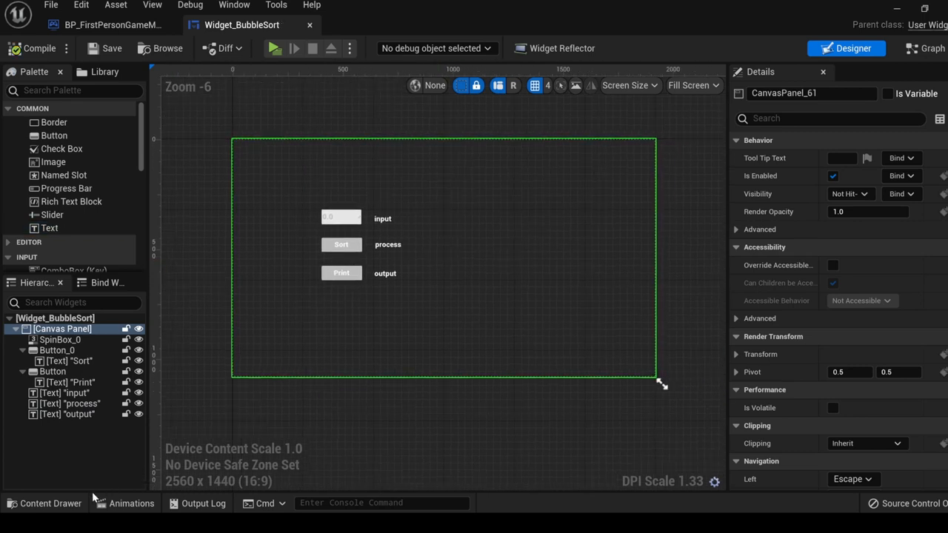
click(35, 498)
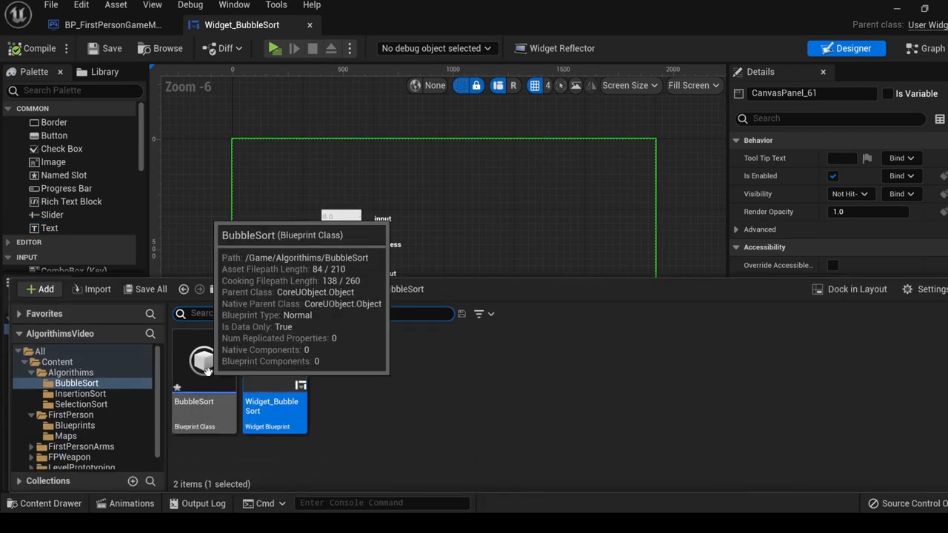
Add an integer array variable named array to the BubbleSort blueprint.
double_click(205, 367)
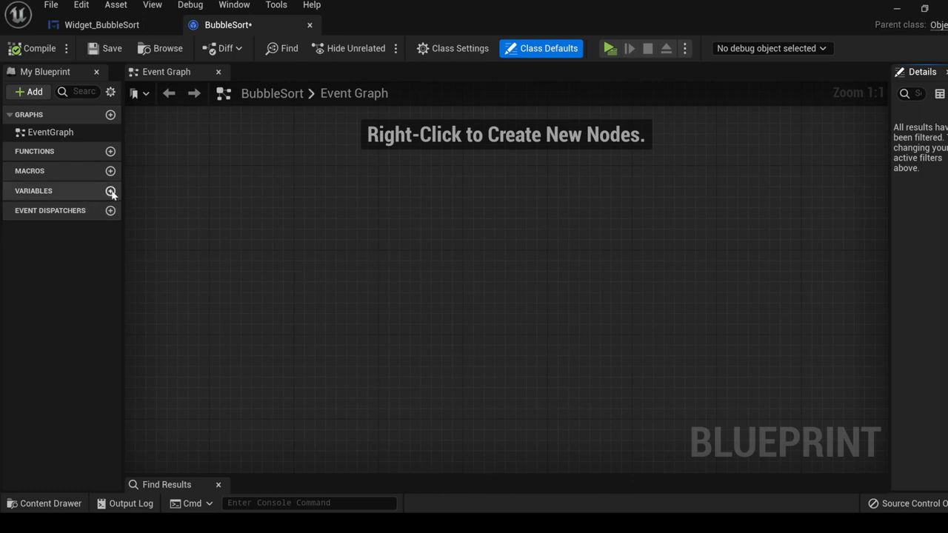
click(110, 190)
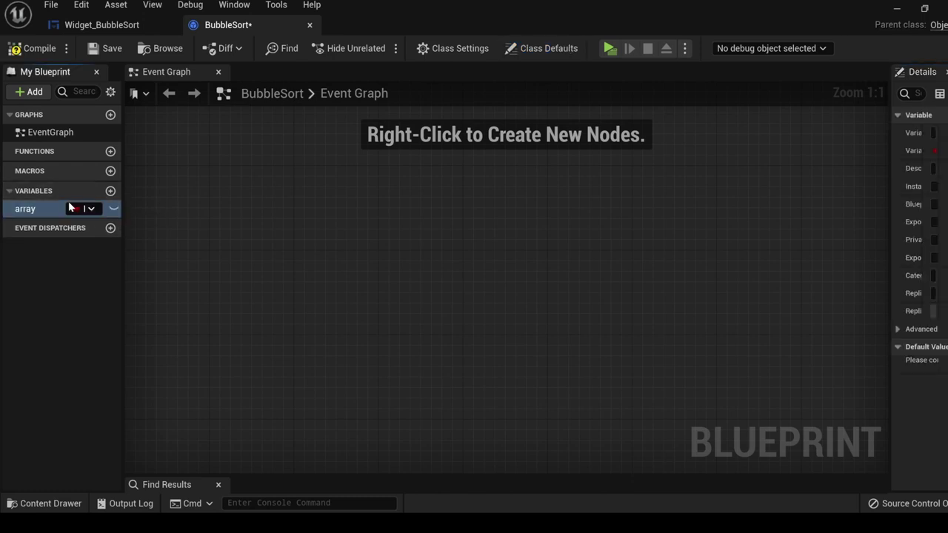
click(81, 208)
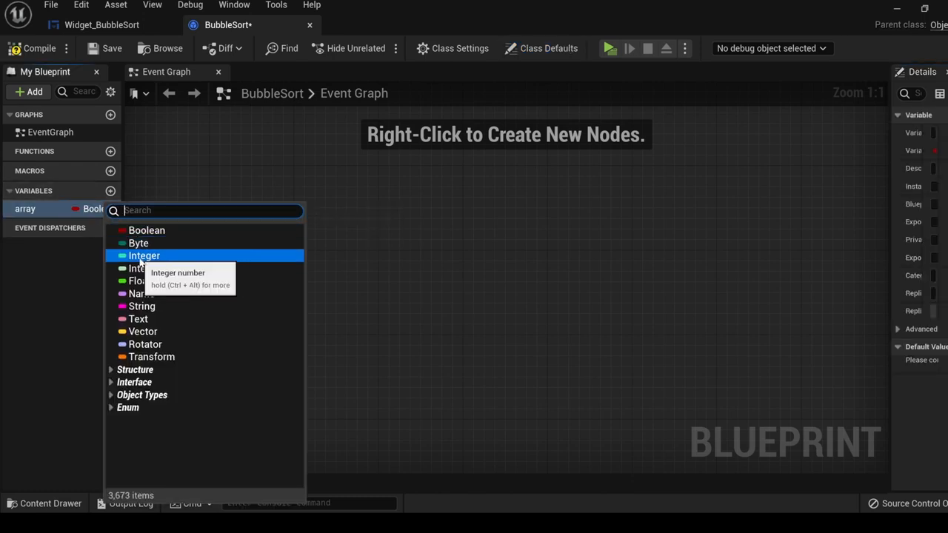
click(144, 255)
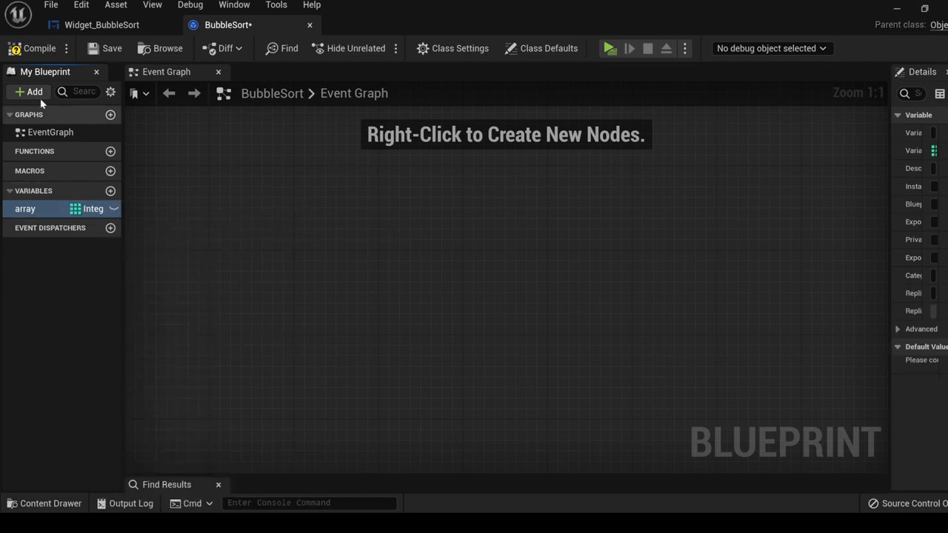
Add an Add Num function that appends a new item with an Array Add node.
click(109, 151)
text(add)
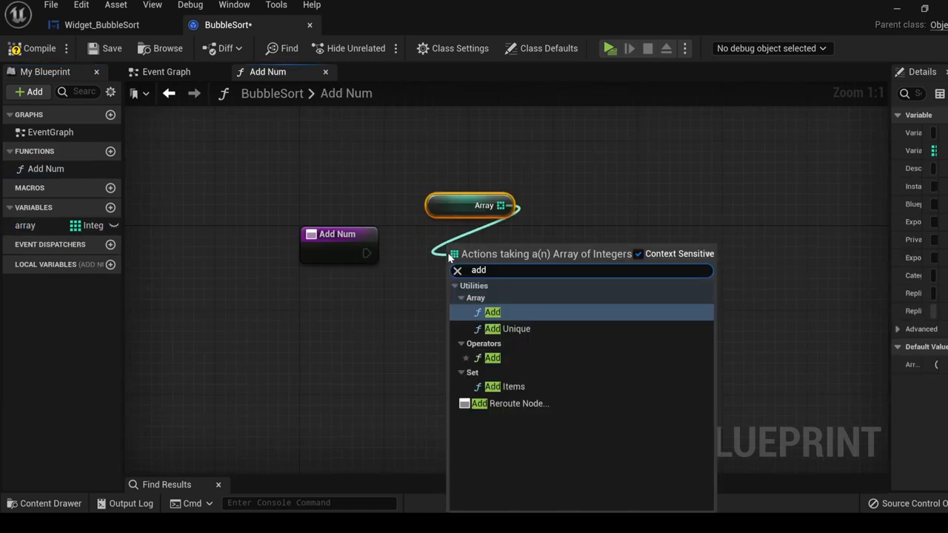
click(490, 311)
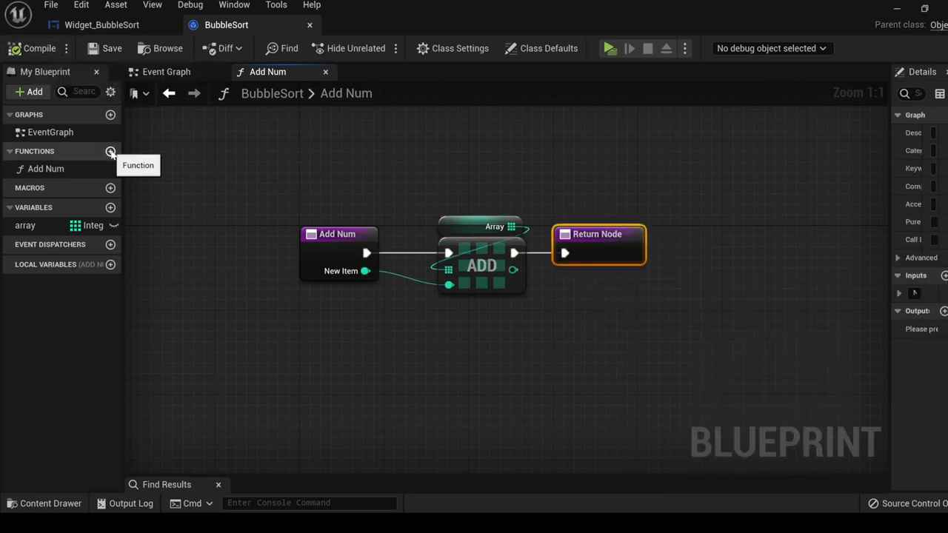
Add a Print Array function with a For Each Loop over array feeding Print String.
click(109, 151)
text(Print Array)
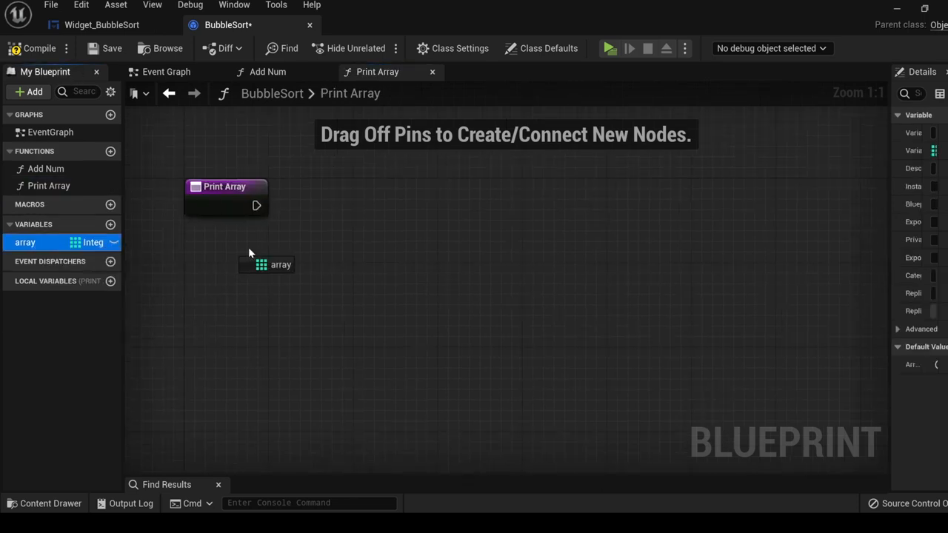
drag(267, 264, 354, 210)
text(print)
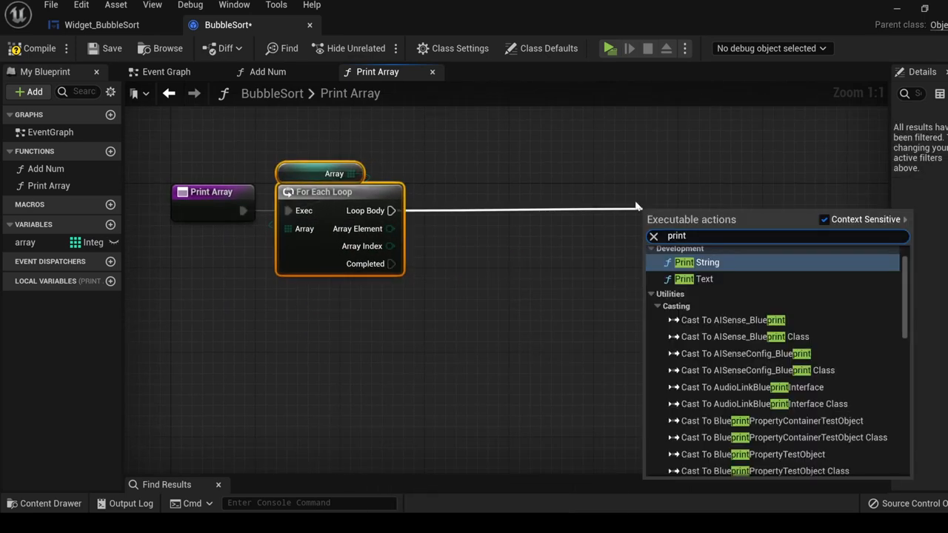
click(696, 262)
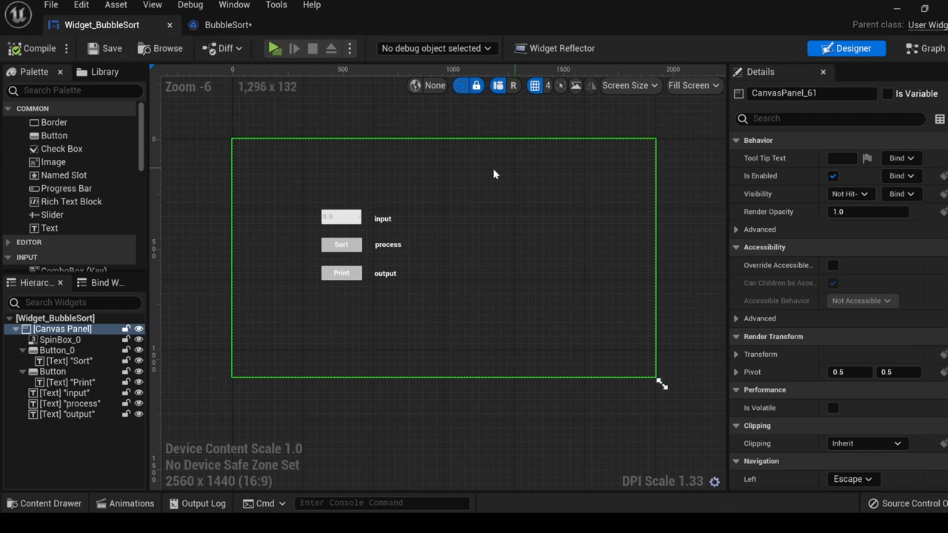
mouse_move(930, 49)
text(constru)
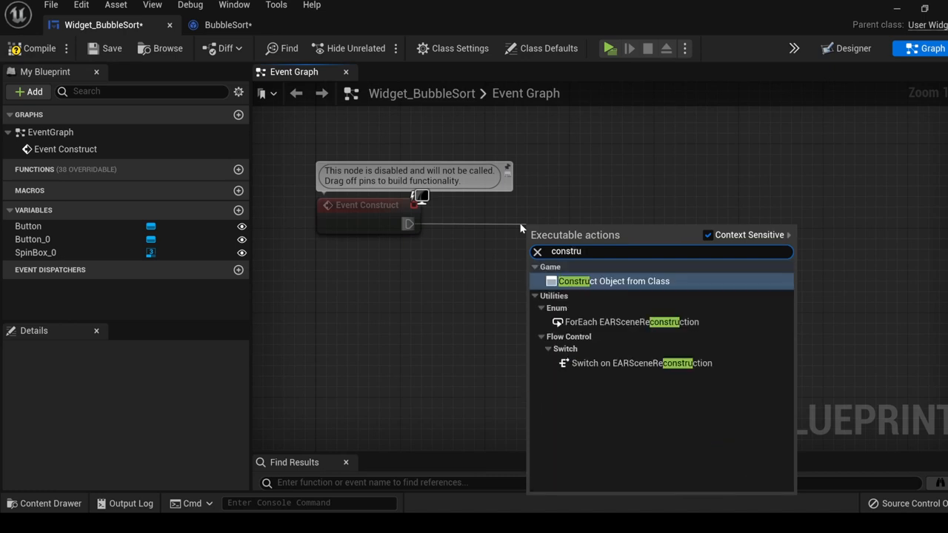
mouse_move(666, 296)
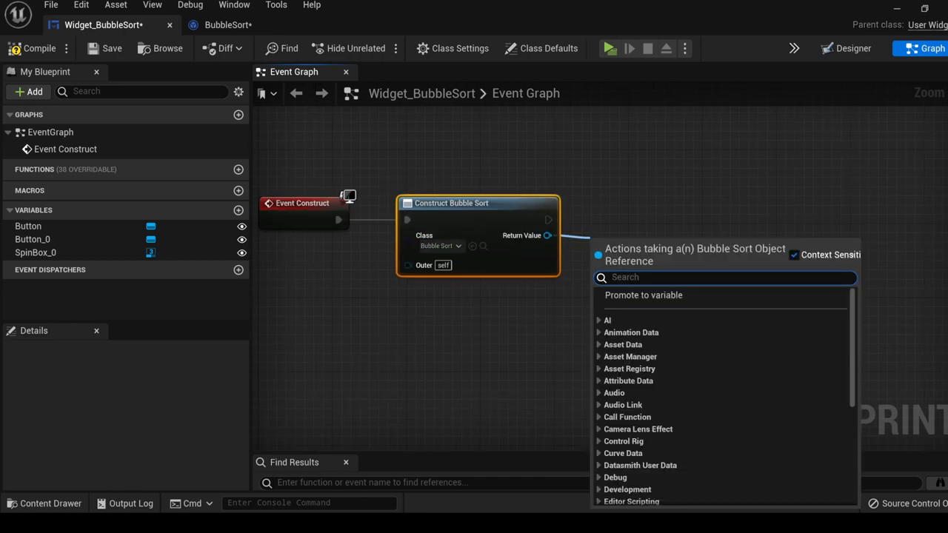
Construct a BubbleSort object at Event Construct, store it, and branch OnValueCommitted on Equal On Enter.
click(643, 296)
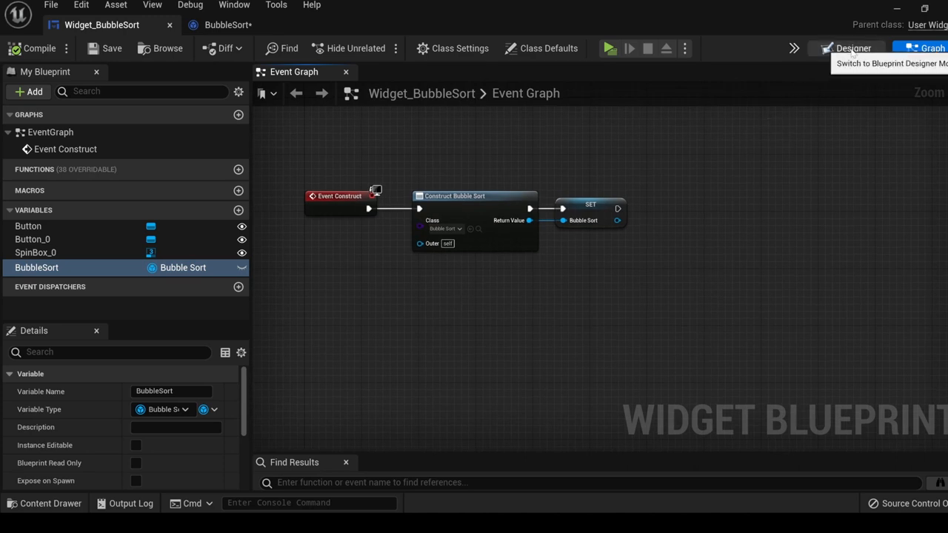
click(847, 47)
text(=)
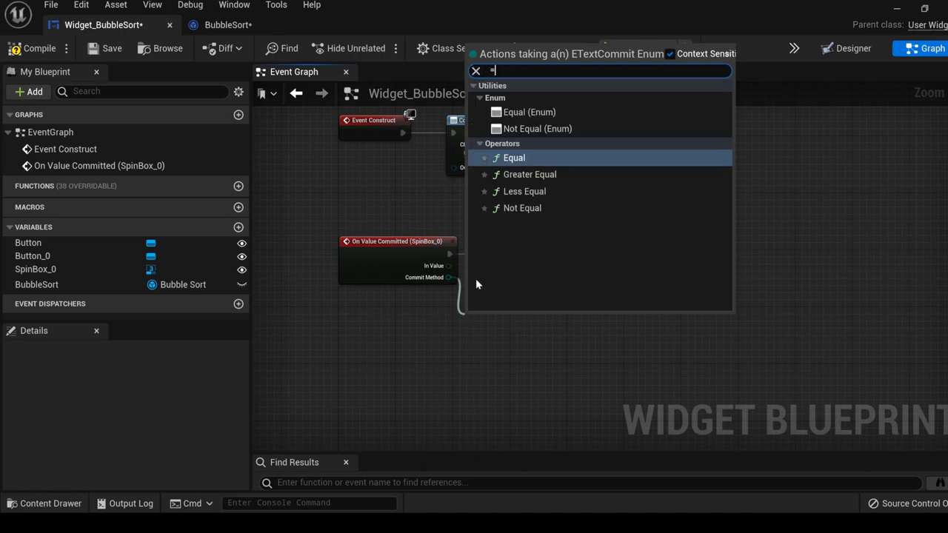
click(515, 157)
text(add num)
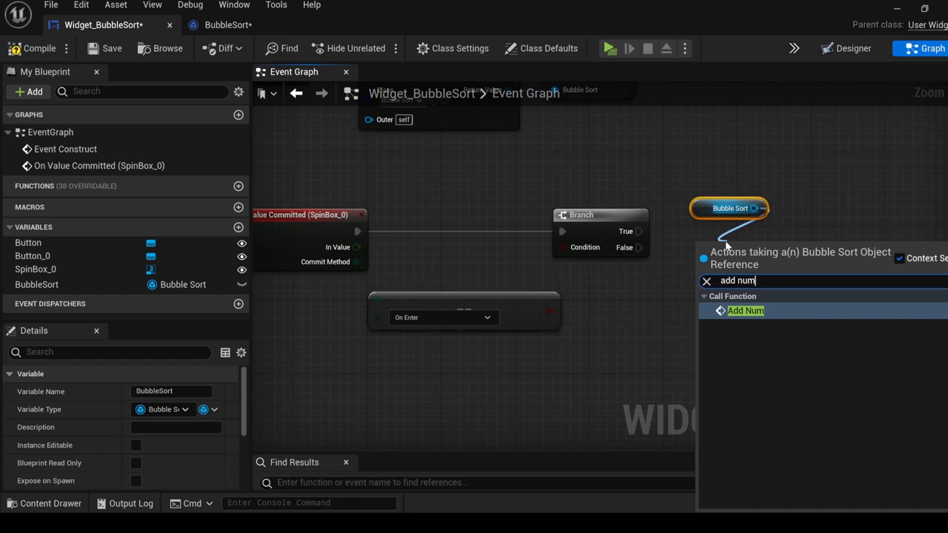
Call Add Num on commit and Print Array on button click, then return to the BubbleSort blueprint.
click(745, 310)
text(print)
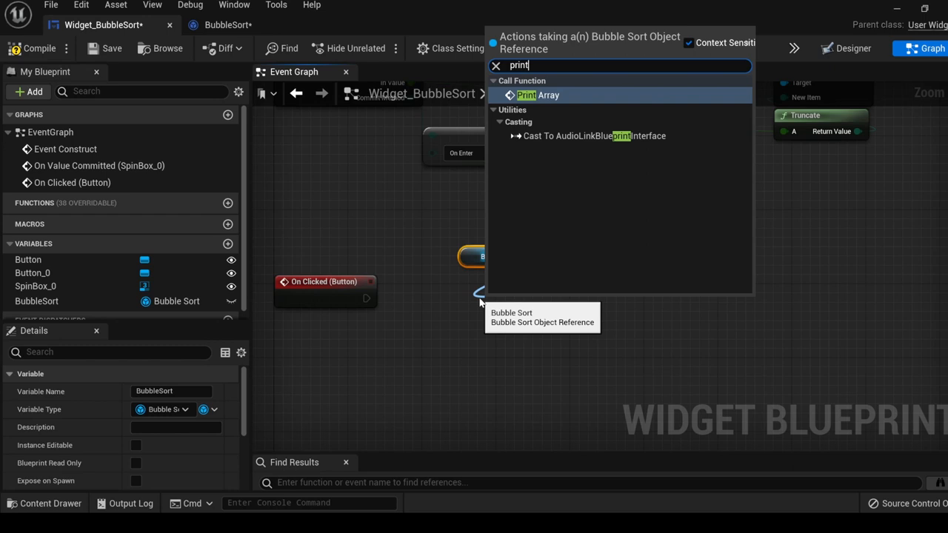
click(536, 95)
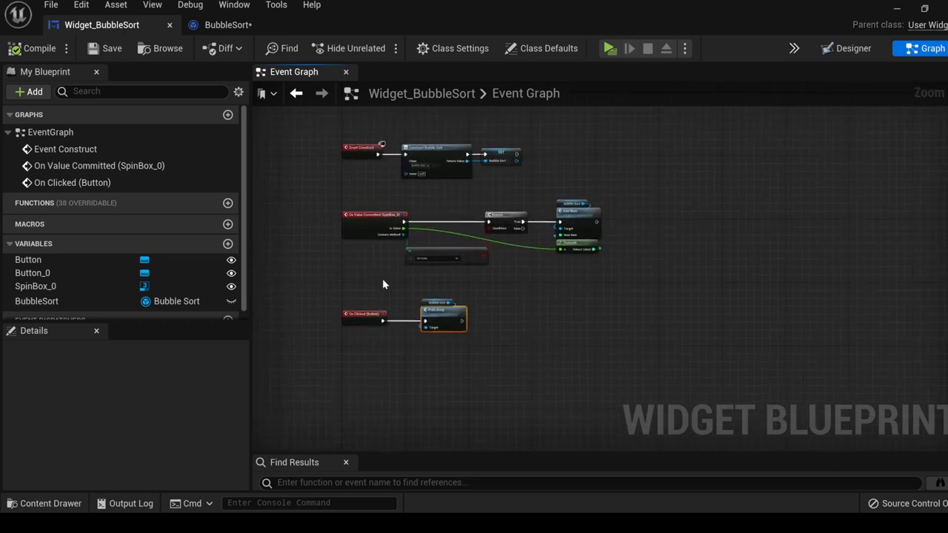
click(610, 48)
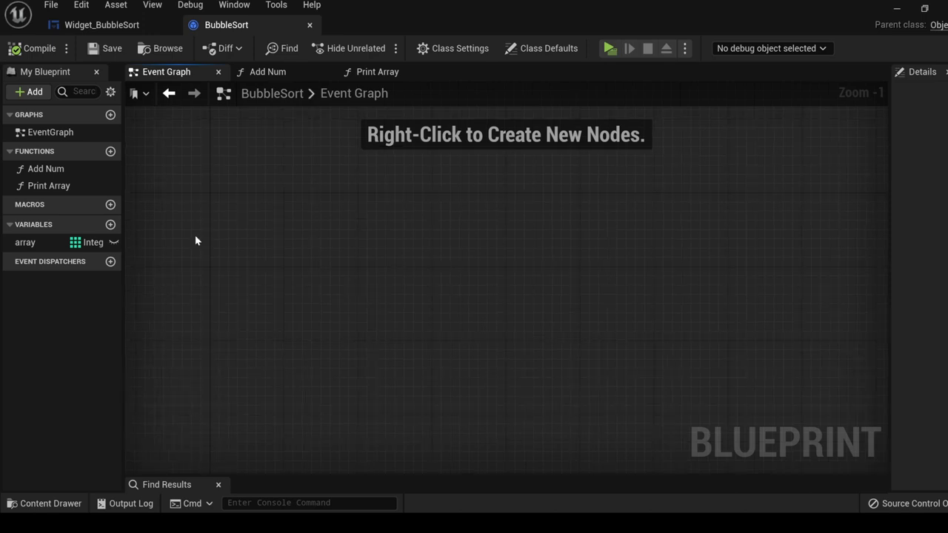
mouse_move(109, 151)
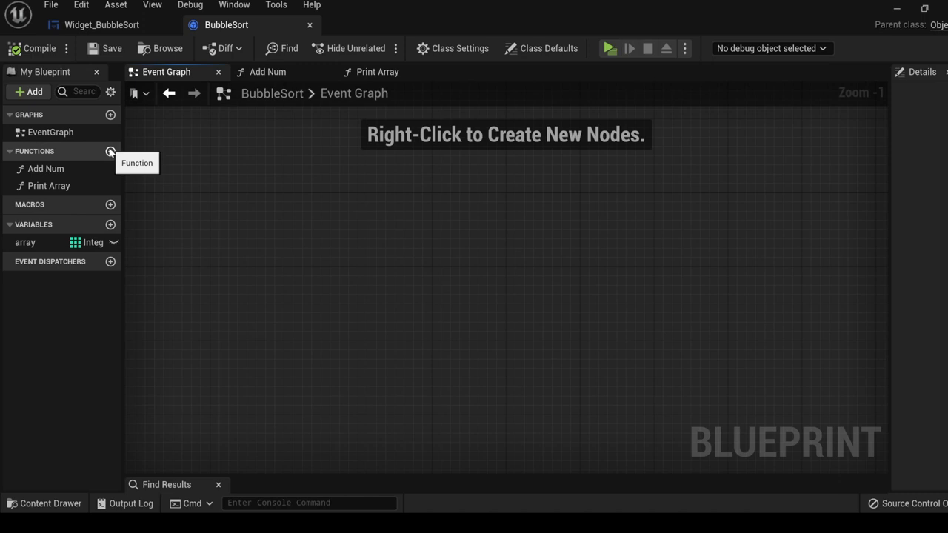
Create a third function in the BubbleSort blueprint's My Blueprint panel.
click(109, 151)
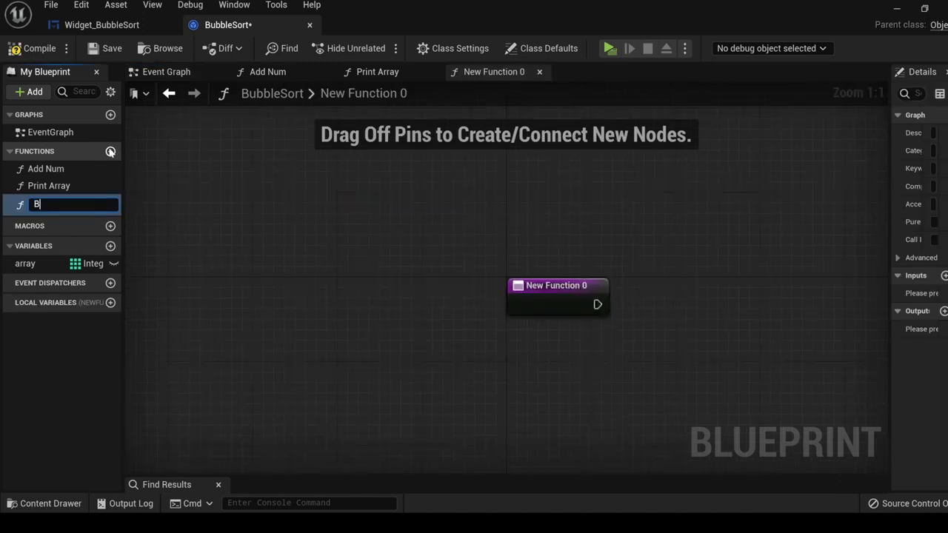
Name the function BubbleSort and add a local integer variable N.
text(BubbleSort)
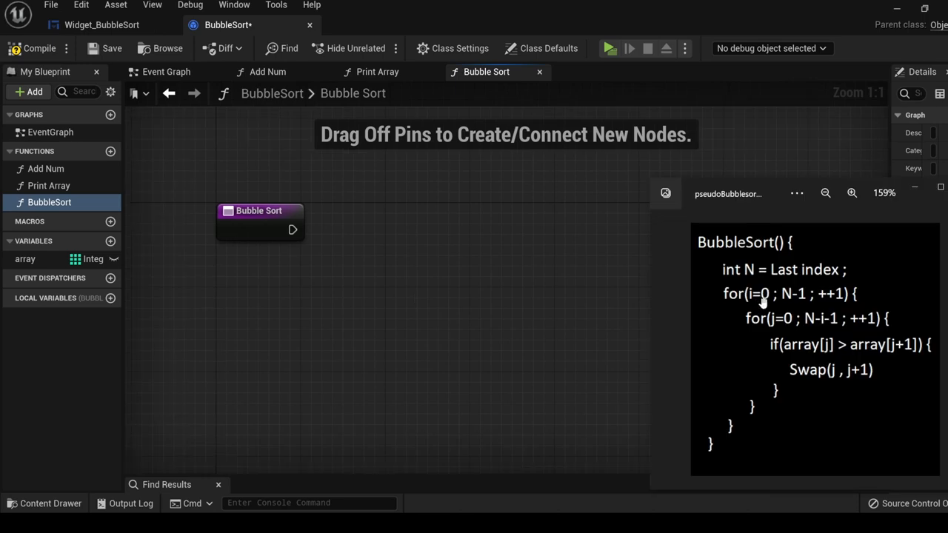
mouse_move(803, 274)
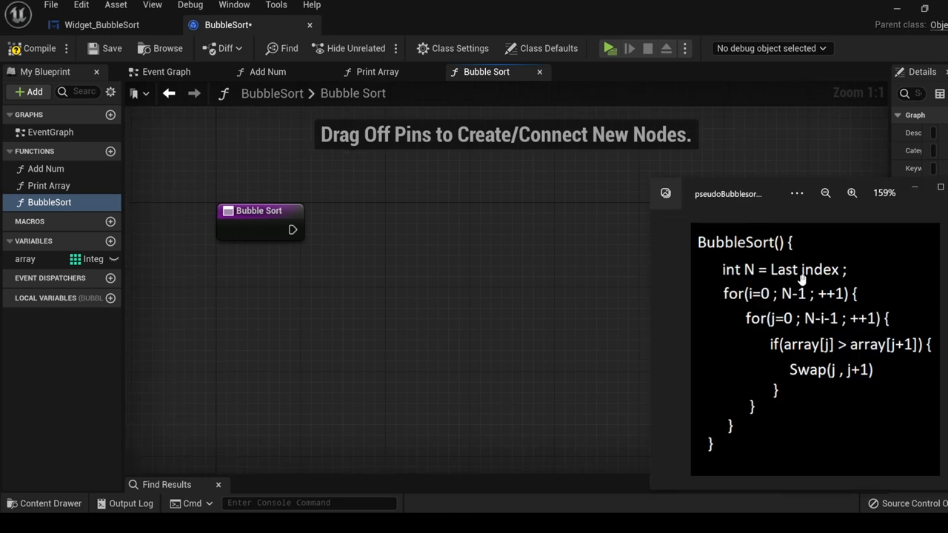
mouse_move(785, 277)
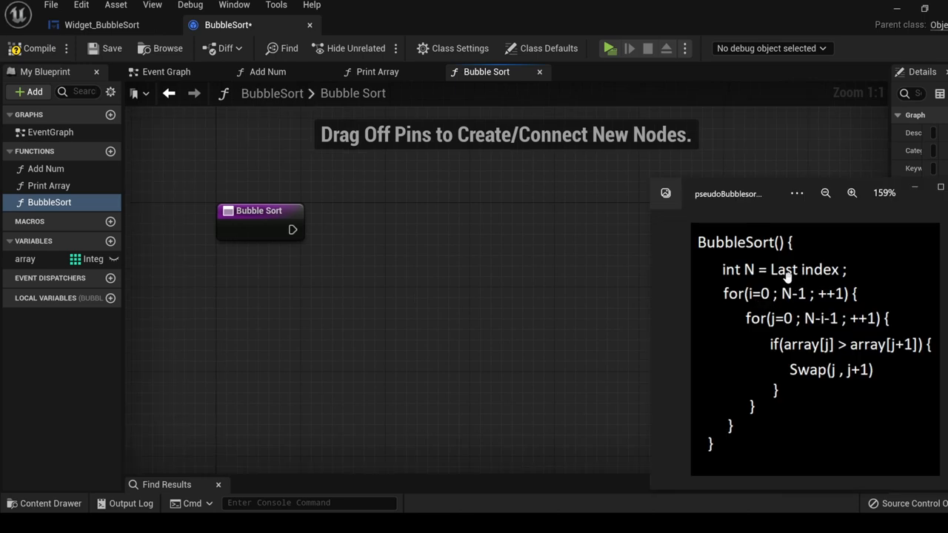
mouse_move(829, 276)
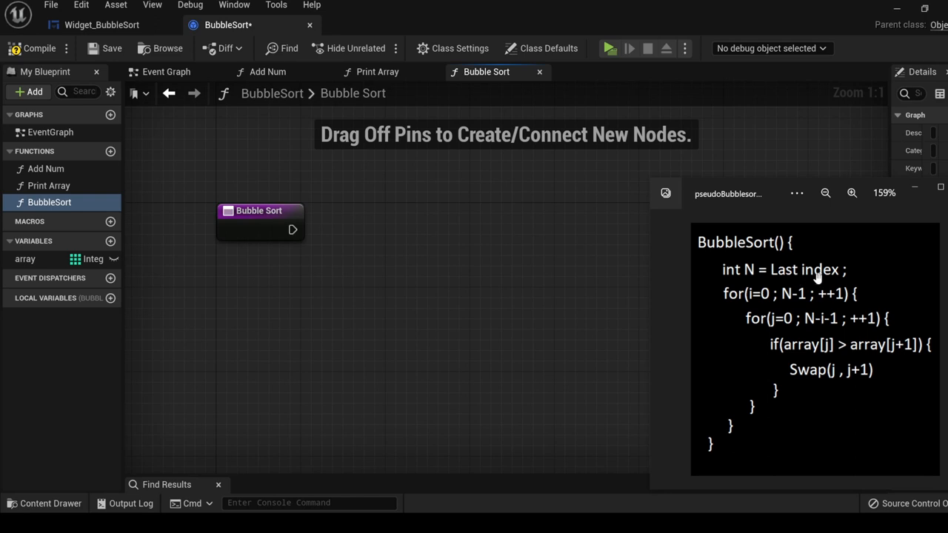
click(111, 297)
text(las)
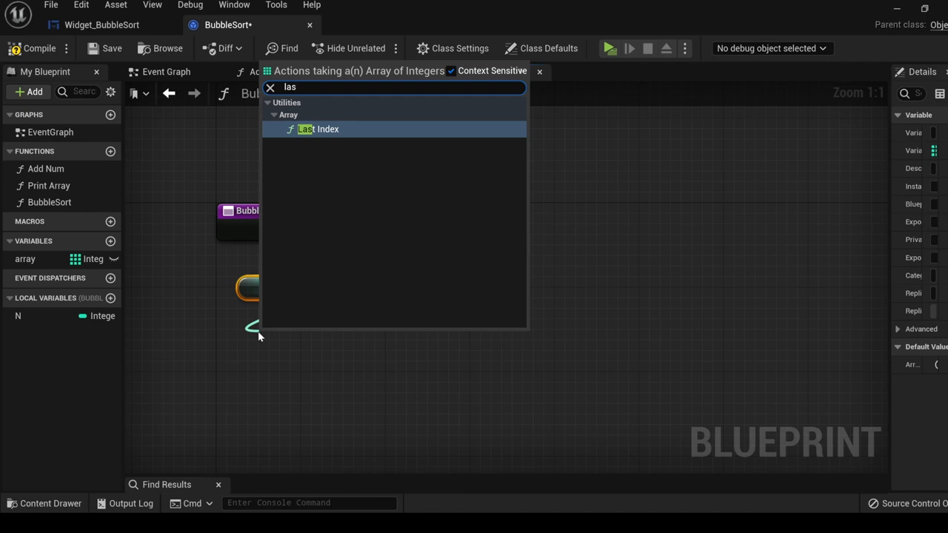
Set N to the array's Last Index and start a For Loop with a local variable i for the index.
click(320, 129)
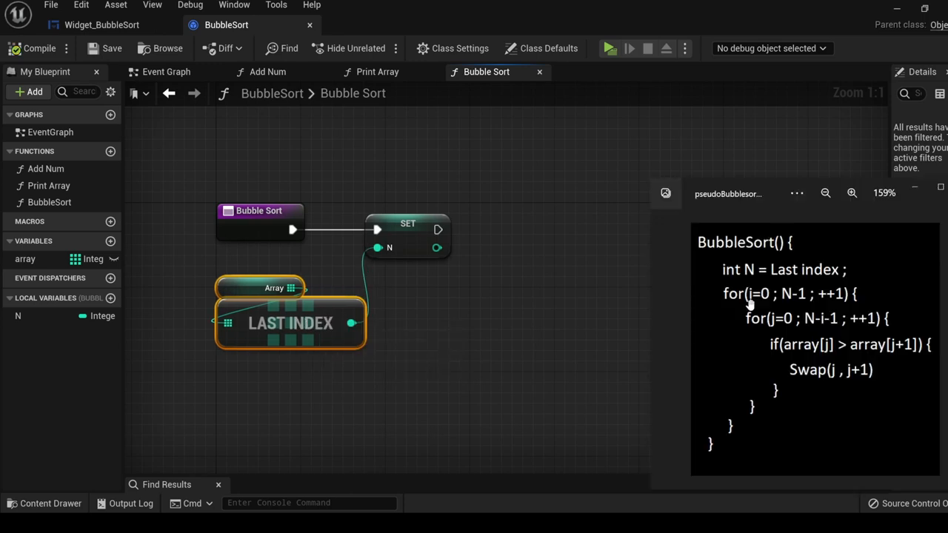
mouse_move(746, 302)
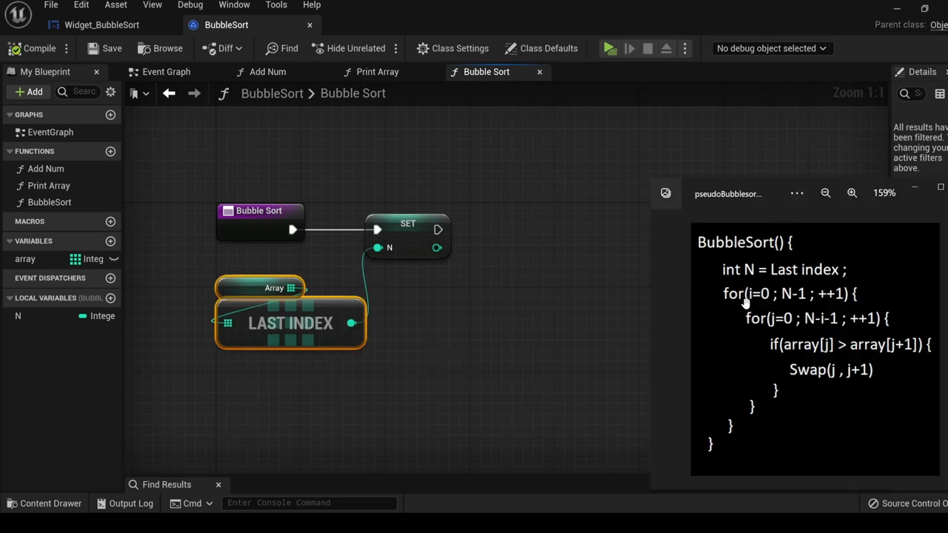
mouse_move(758, 302)
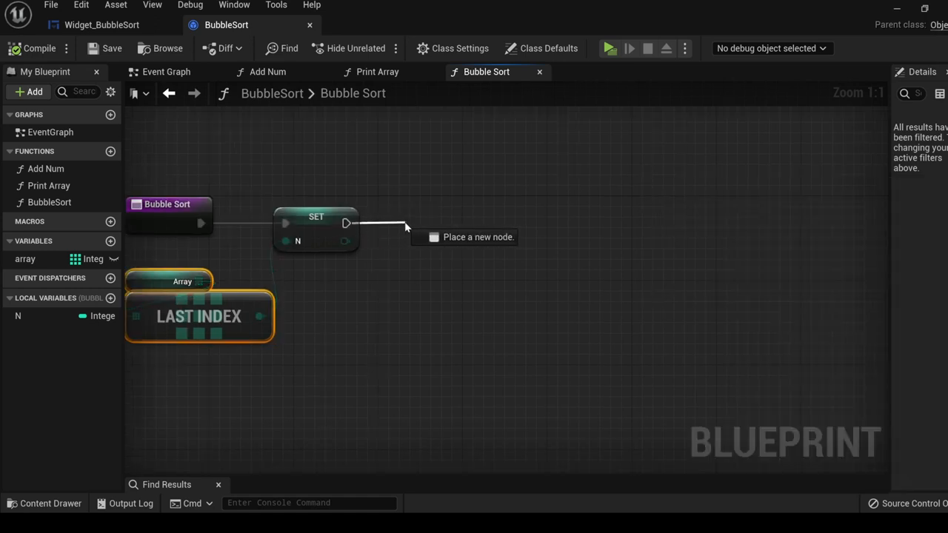
text(for loo)
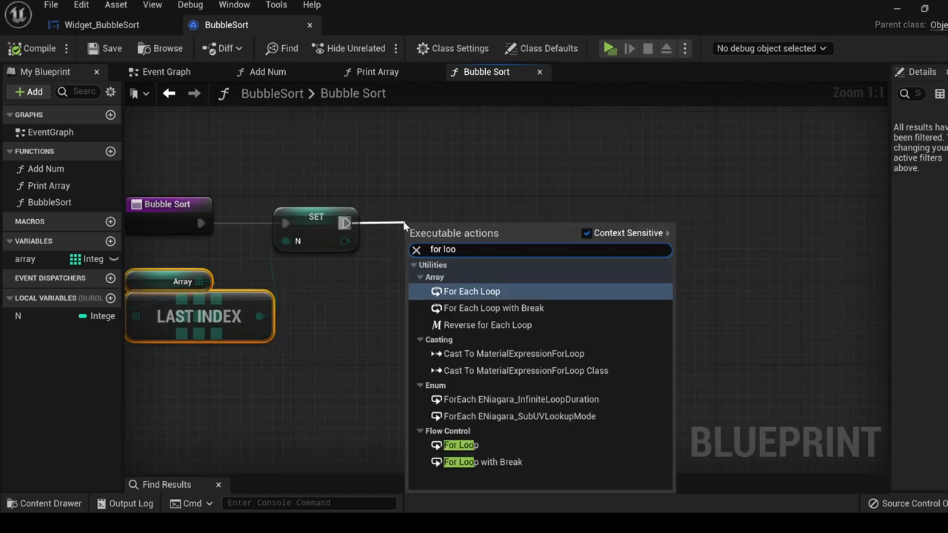
click(458, 444)
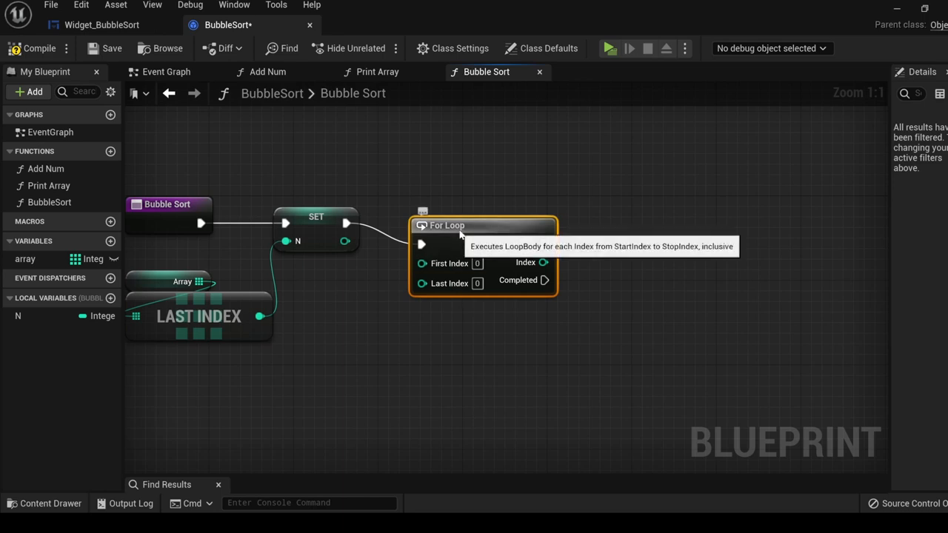
click(110, 297)
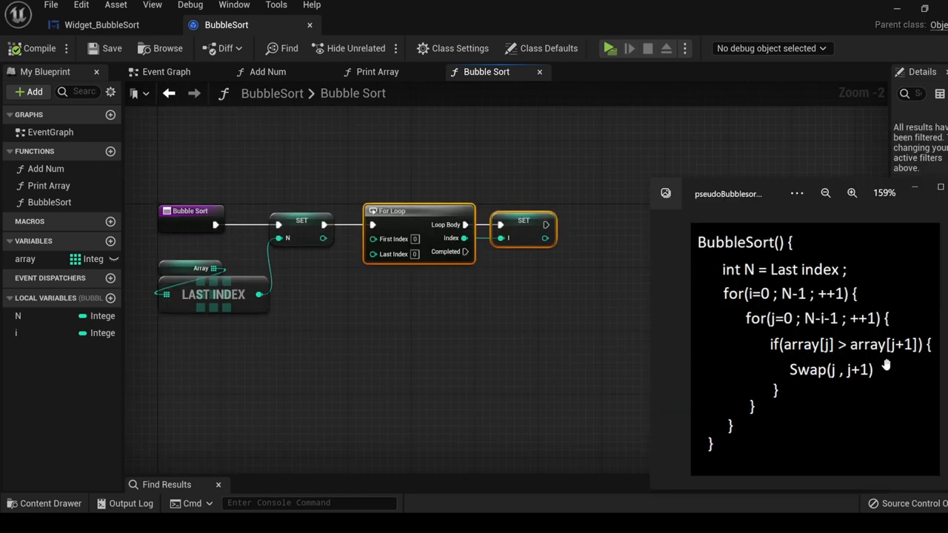
mouse_move(829, 349)
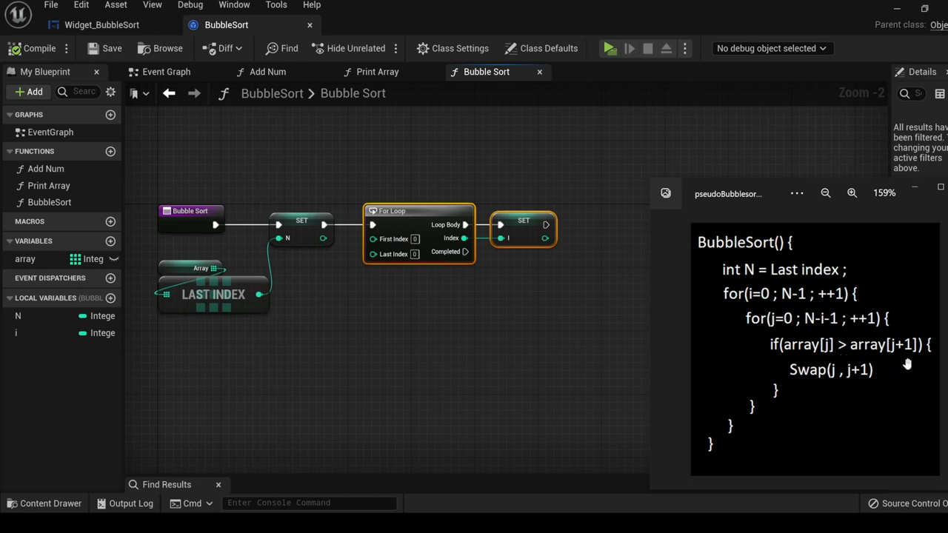
mouse_move(904, 356)
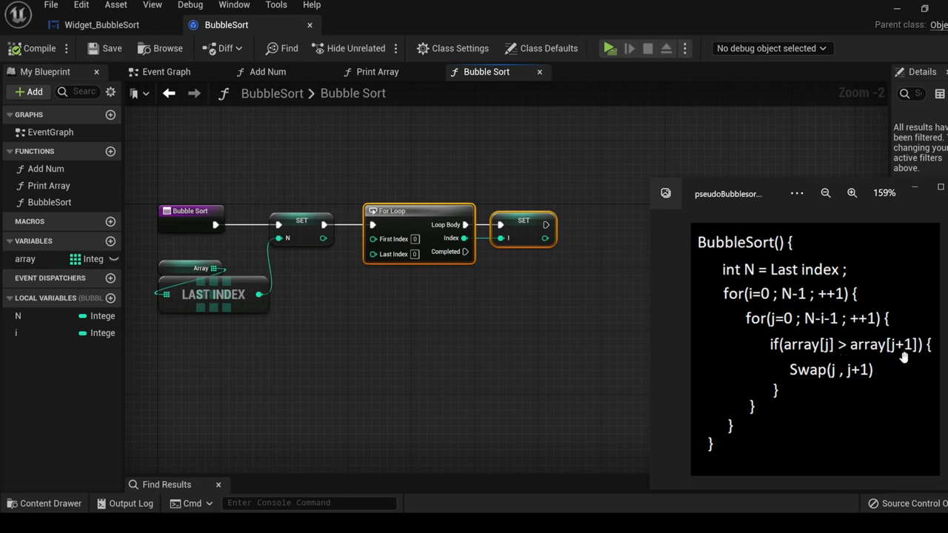
mouse_move(903, 369)
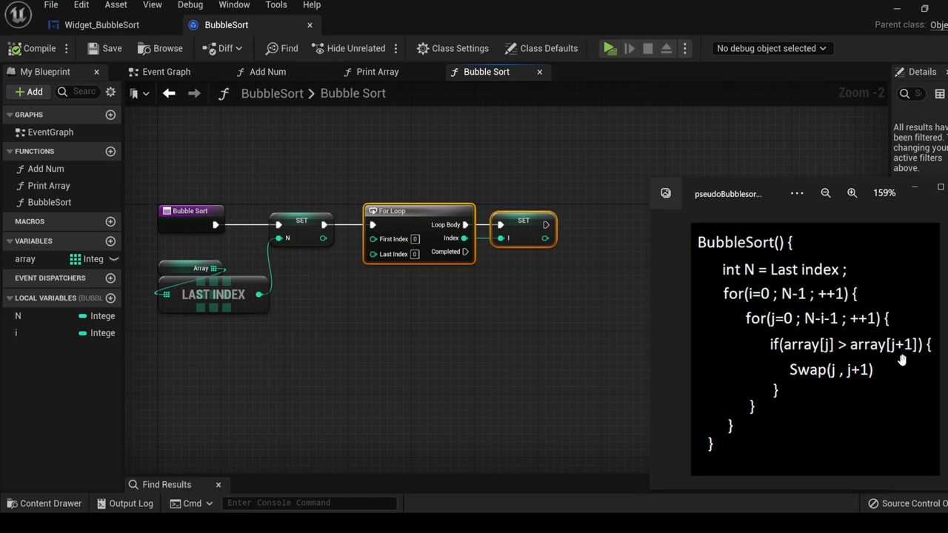
mouse_move(906, 373)
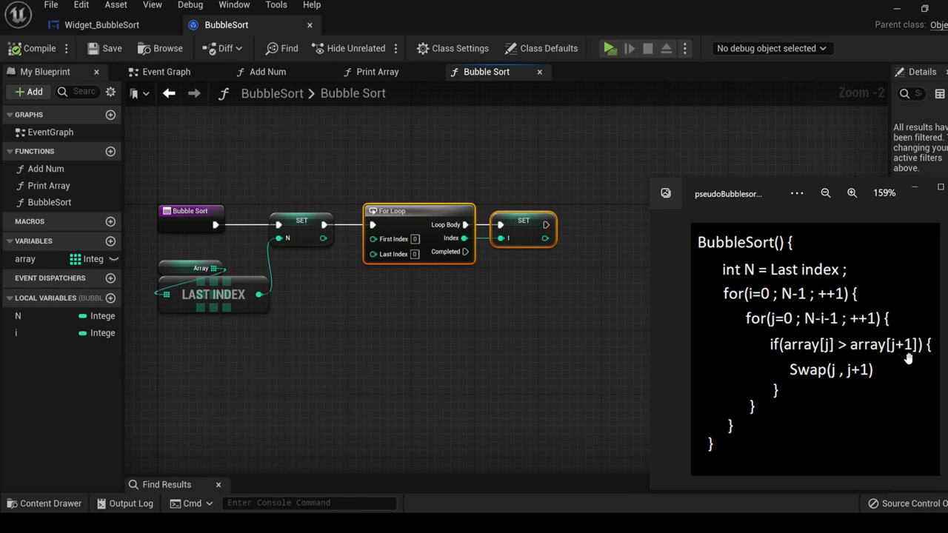
mouse_move(900, 352)
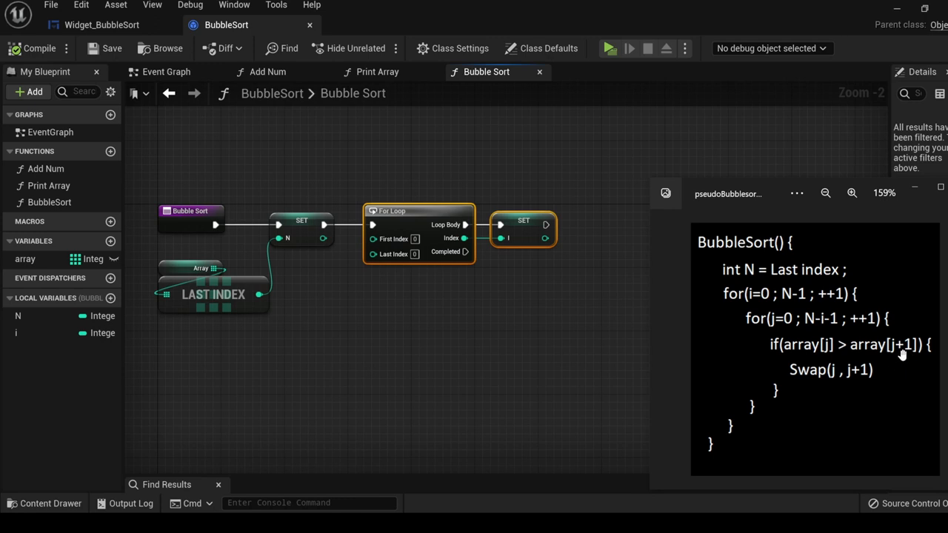
mouse_move(788, 294)
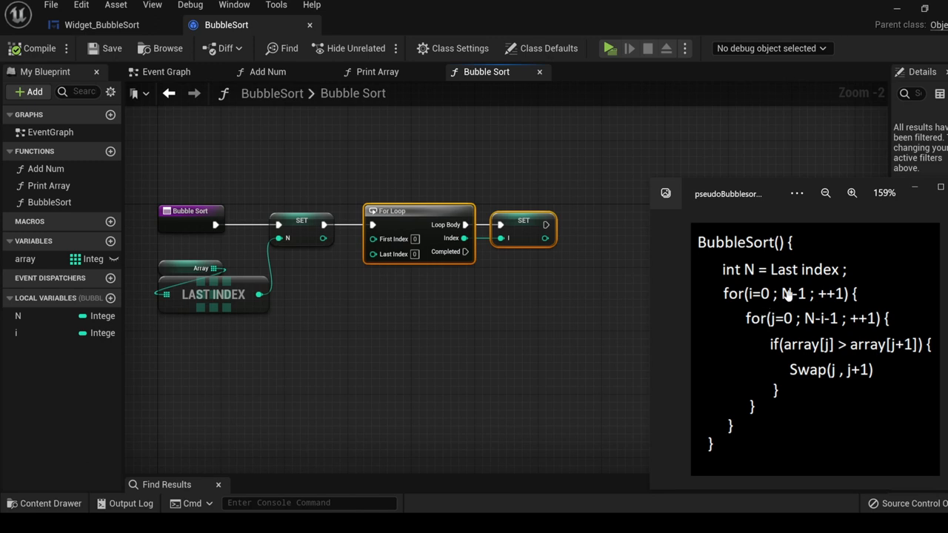
mouse_move(763, 296)
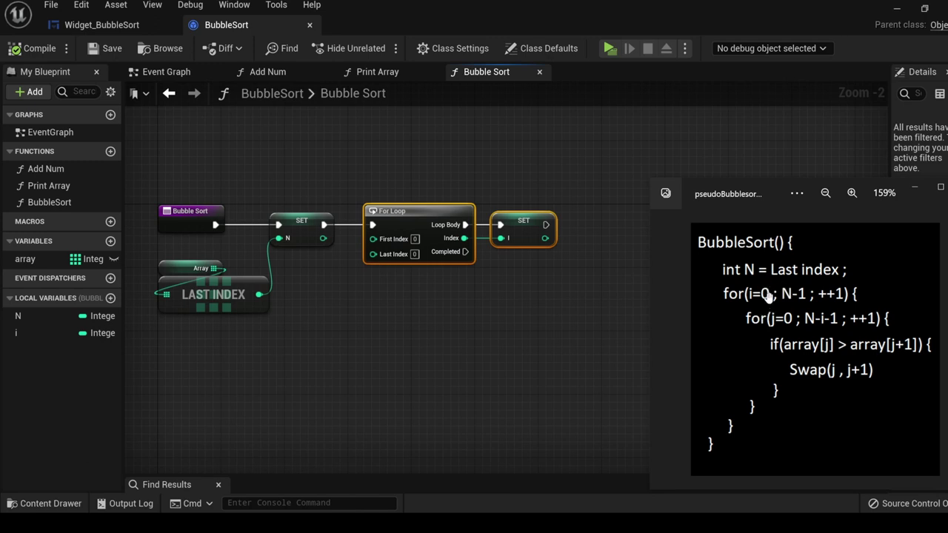
mouse_move(792, 298)
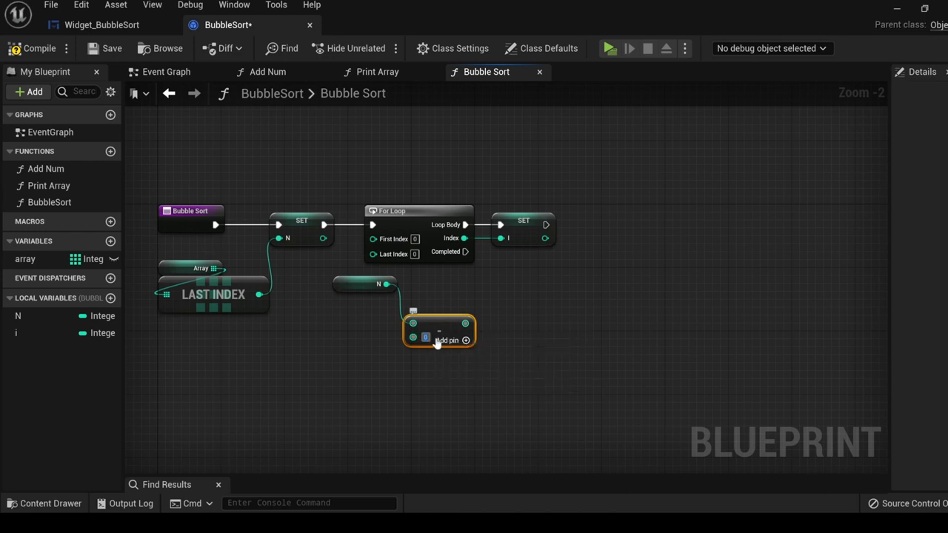
Feed N minus one into the outer loop's last index and place copied subtraction nodes under the inner j loop.
drag(437, 332, 368, 305)
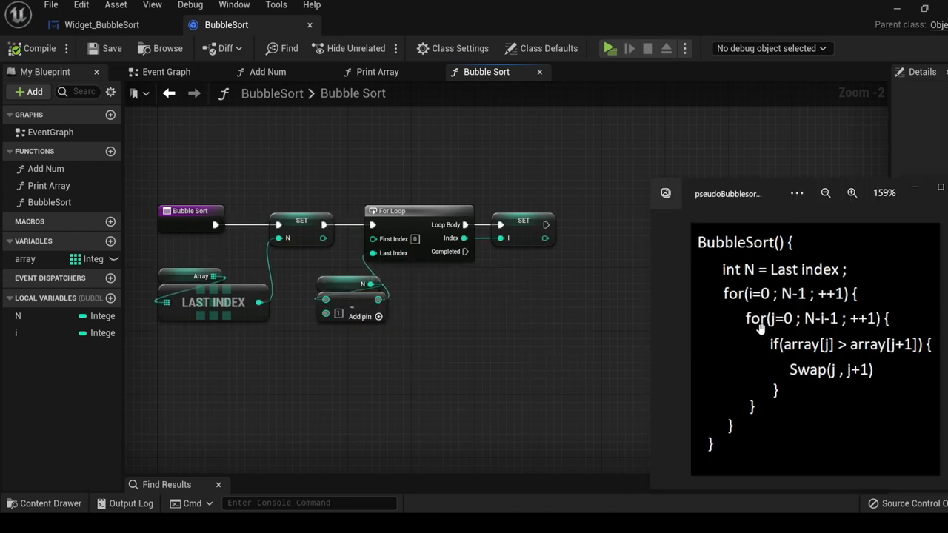
mouse_move(770, 329)
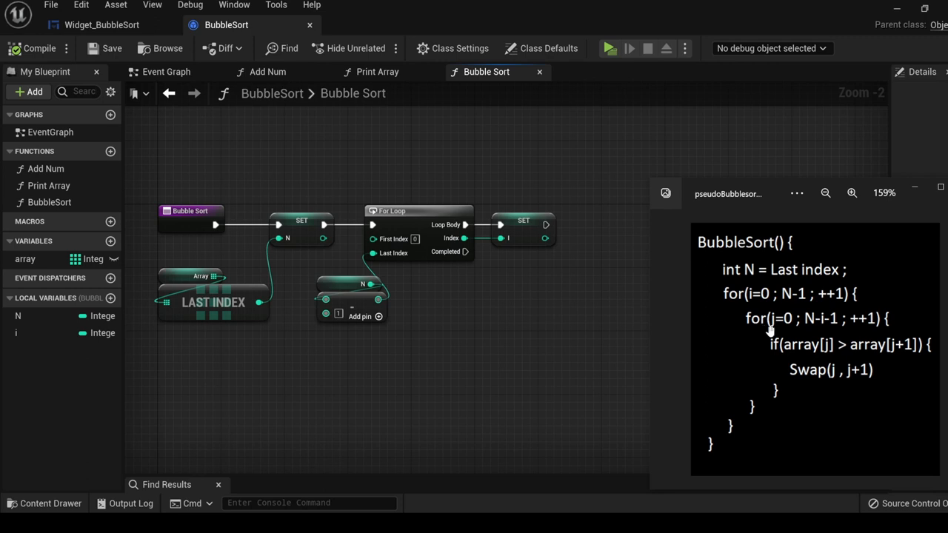
mouse_move(797, 324)
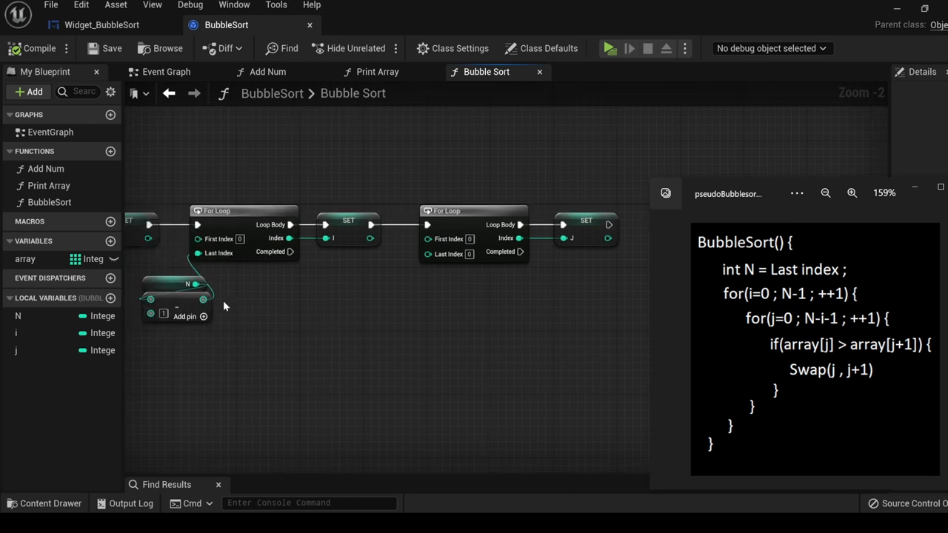
mouse_move(170, 291)
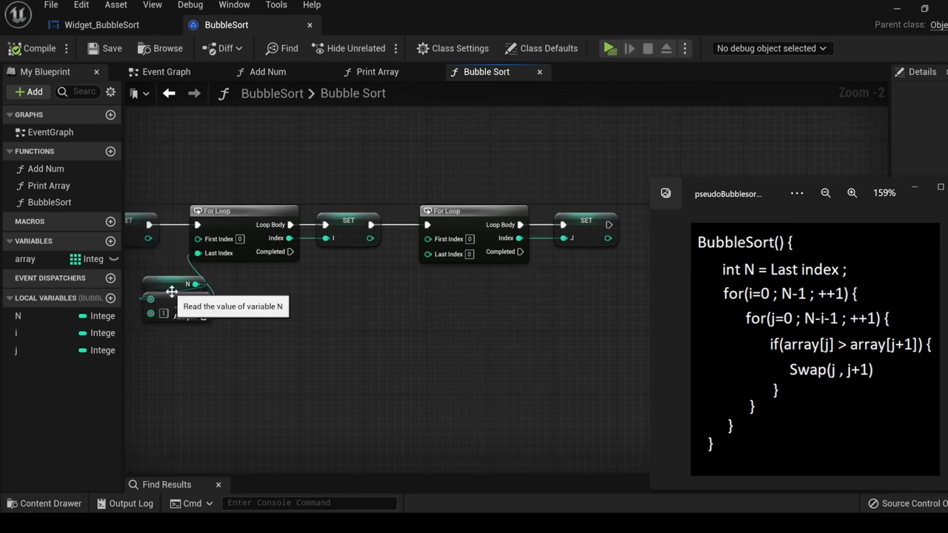
mouse_move(354, 266)
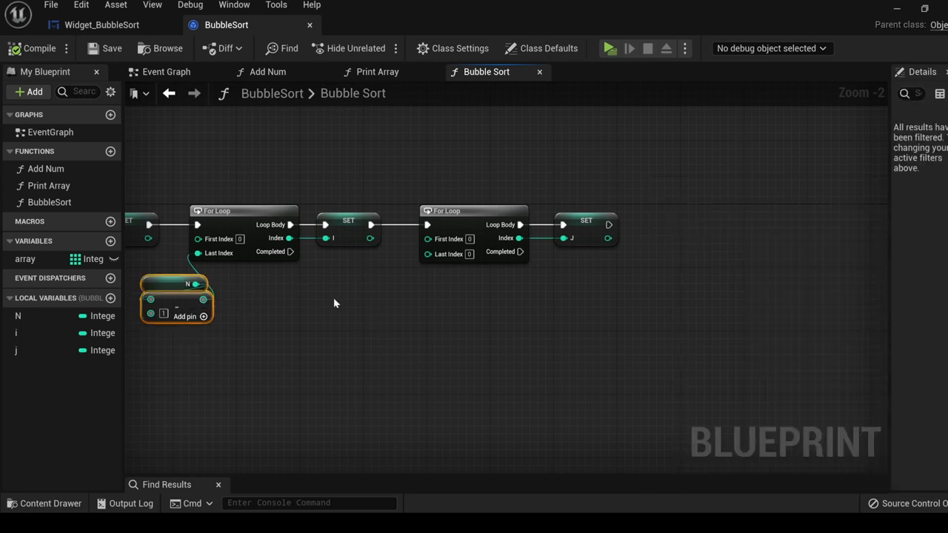
drag(177, 296, 398, 296)
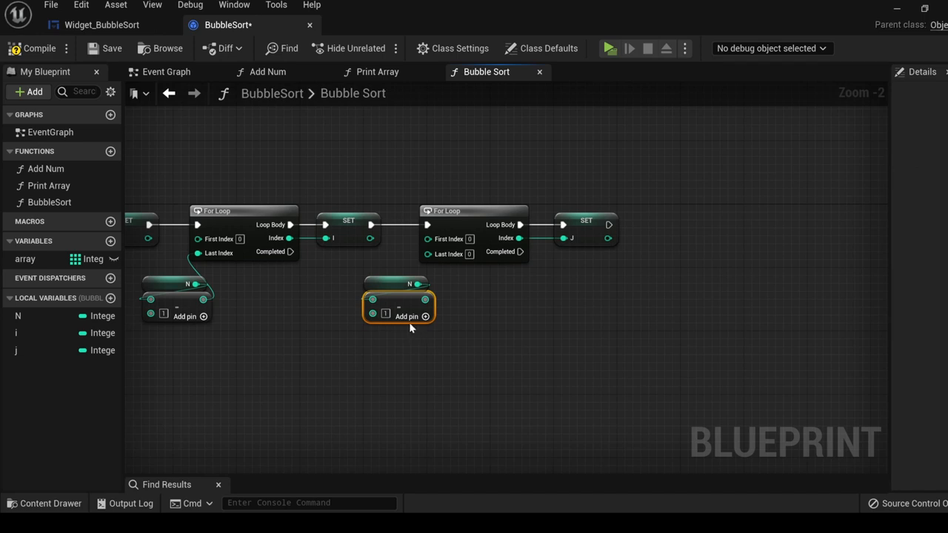
mouse_move(423, 318)
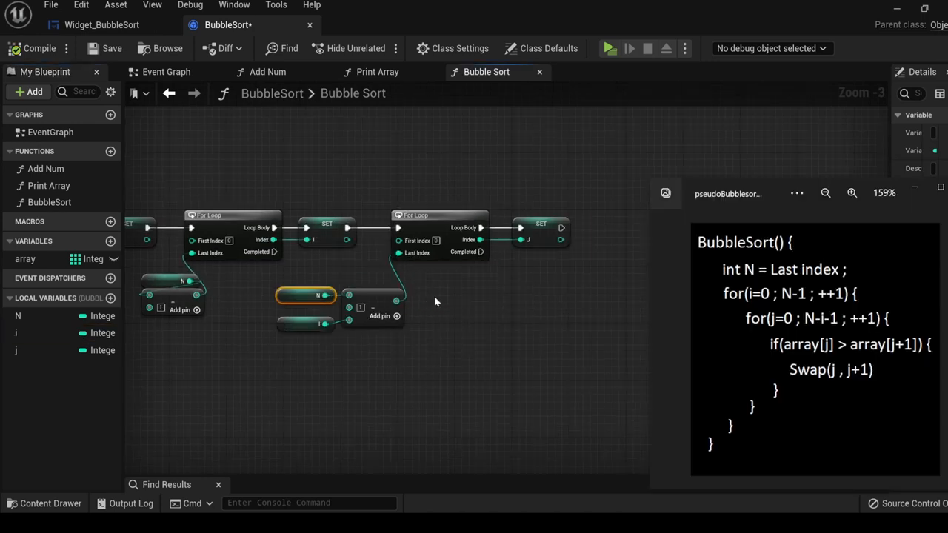
mouse_move(397, 317)
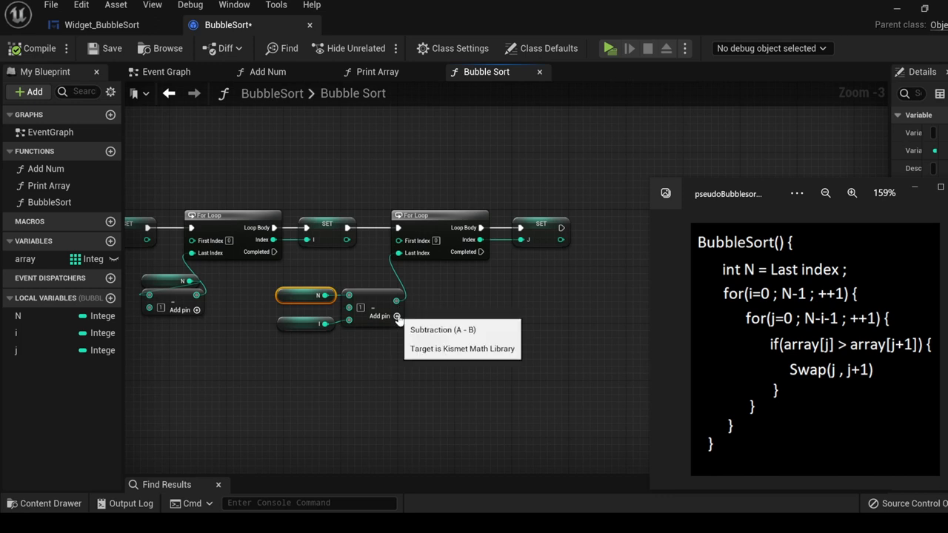
mouse_move(420, 320)
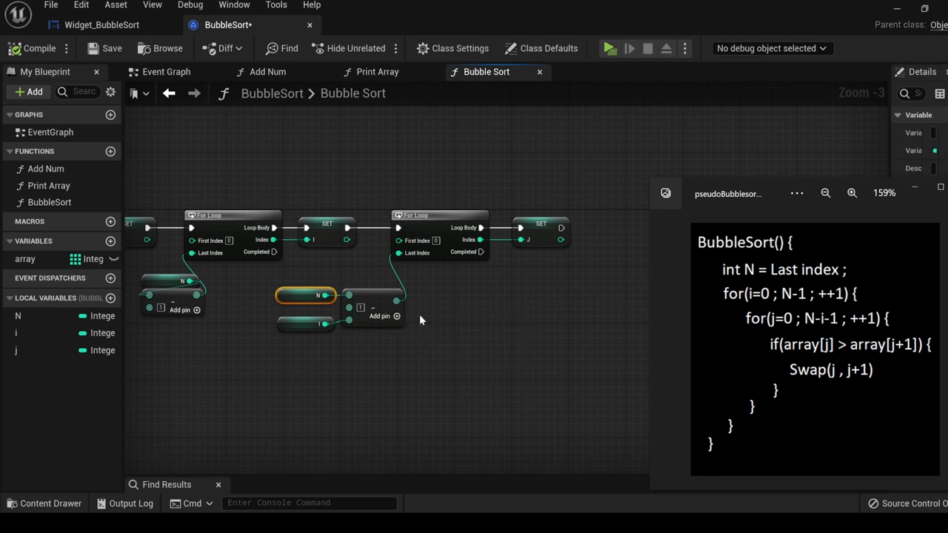
mouse_move(435, 216)
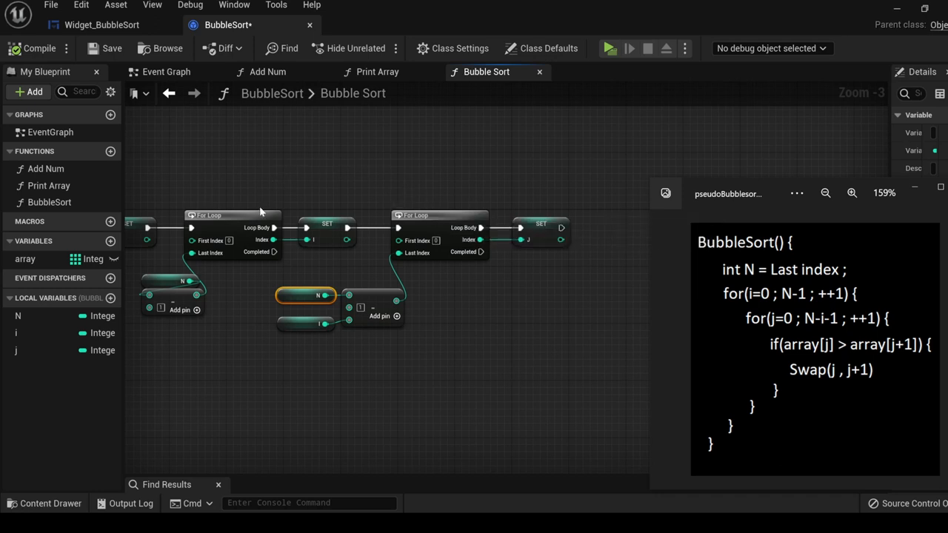
mouse_move(448, 193)
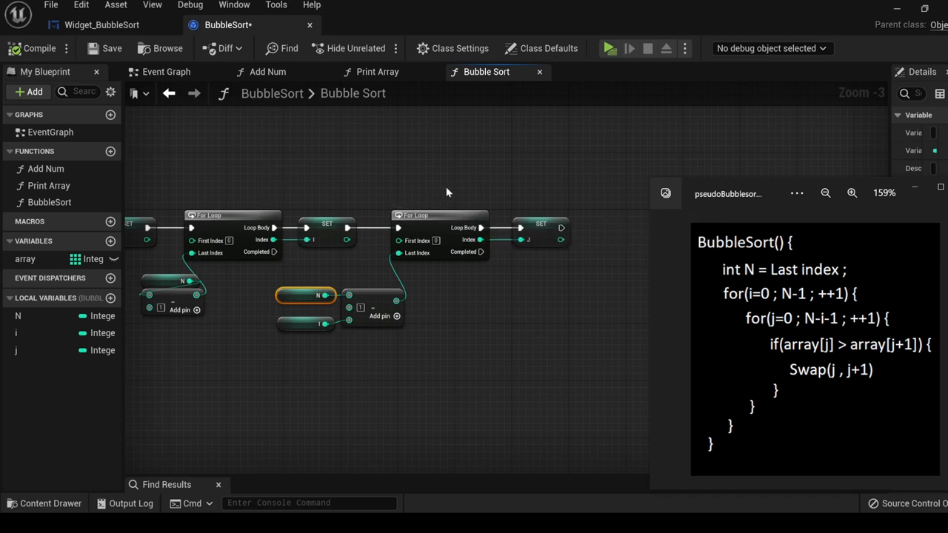
mouse_move(462, 187)
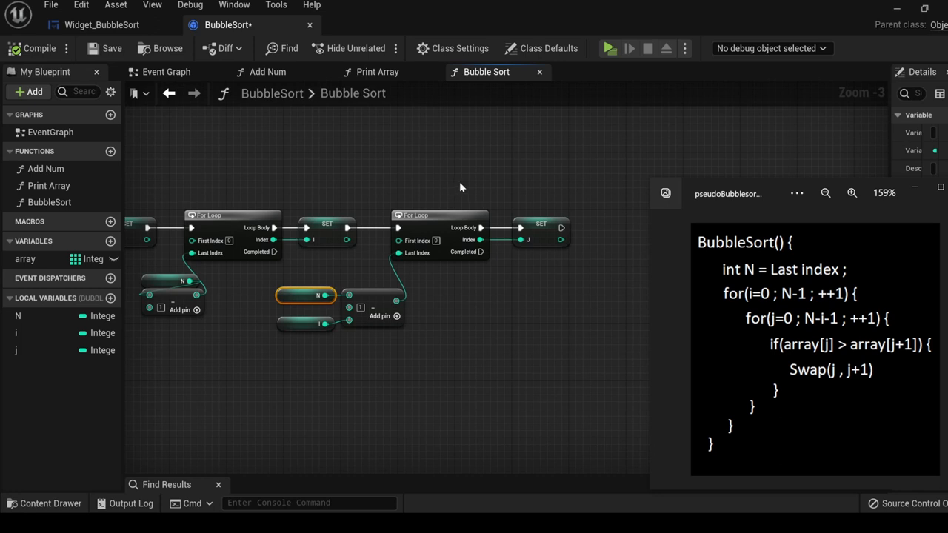
mouse_move(453, 176)
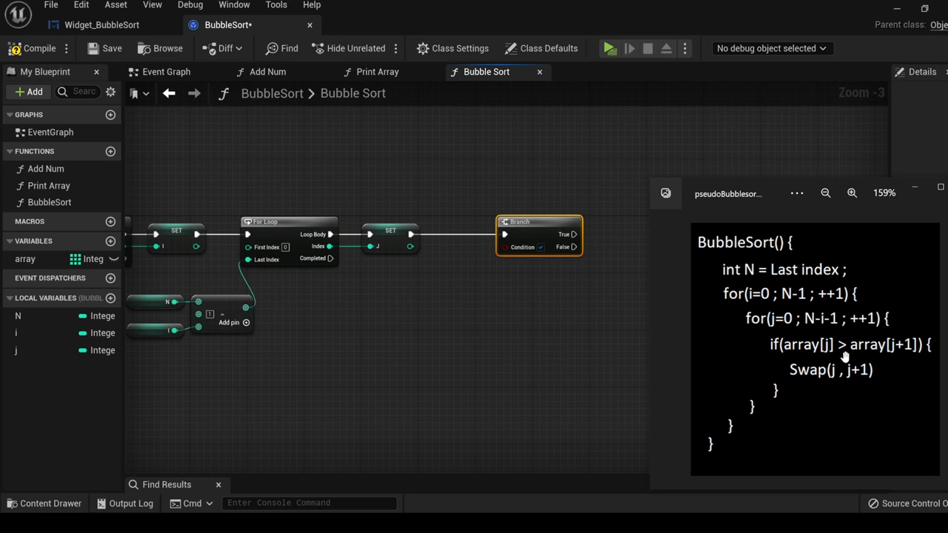
mouse_move(877, 357)
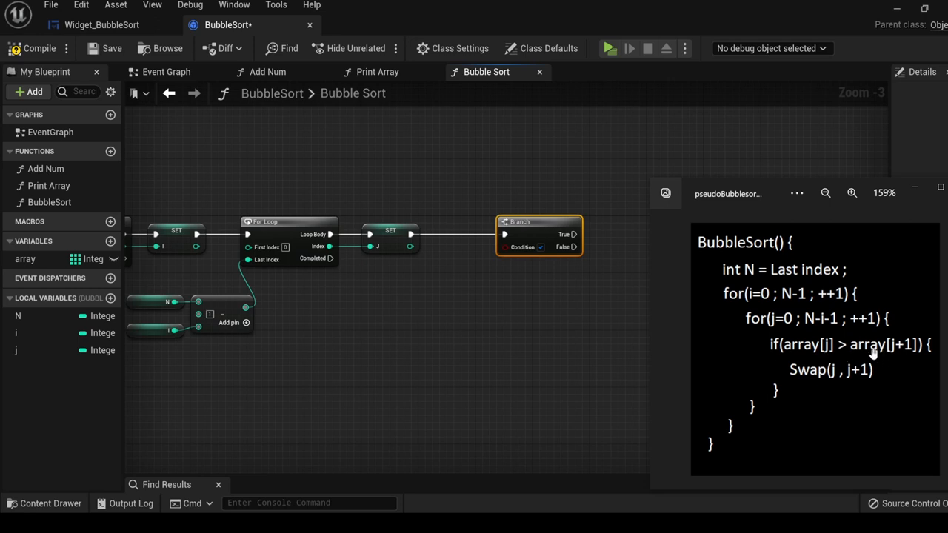
mouse_move(902, 359)
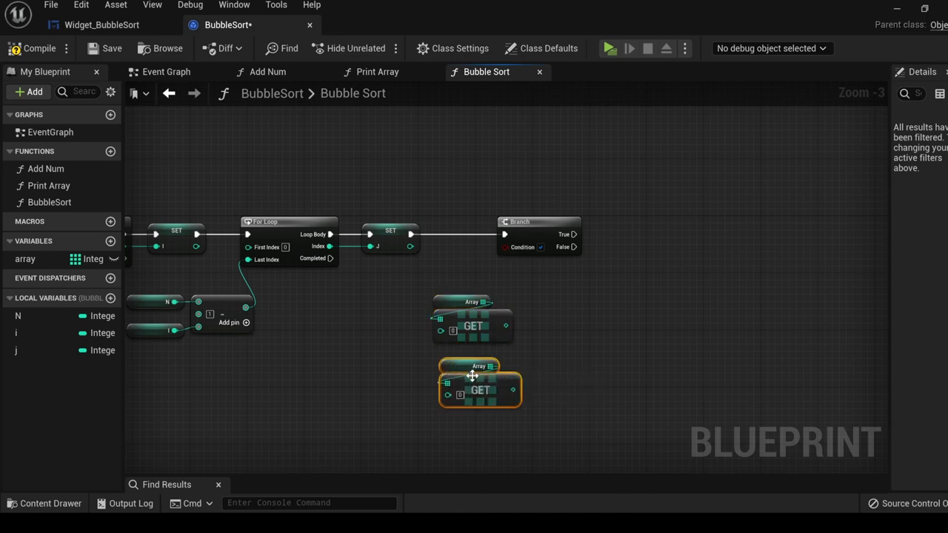
Compare array[j] with array[j+1] using a greater-than node feeding the Branch condition.
click(16, 349)
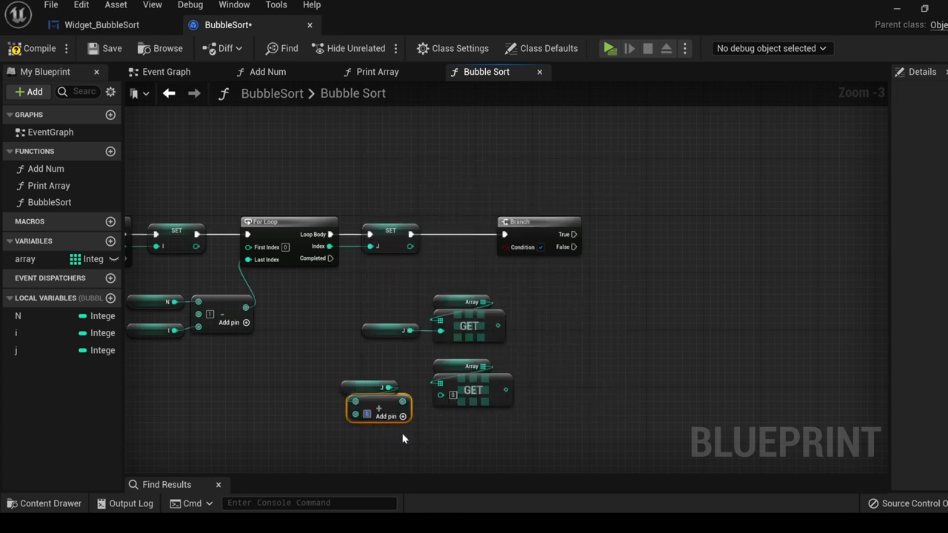
drag(503, 325, 551, 374)
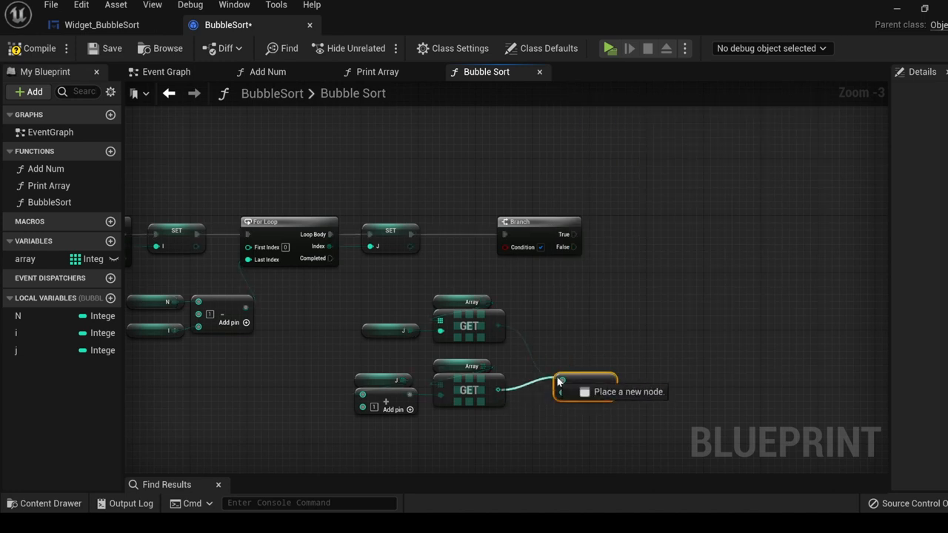
click(560, 382)
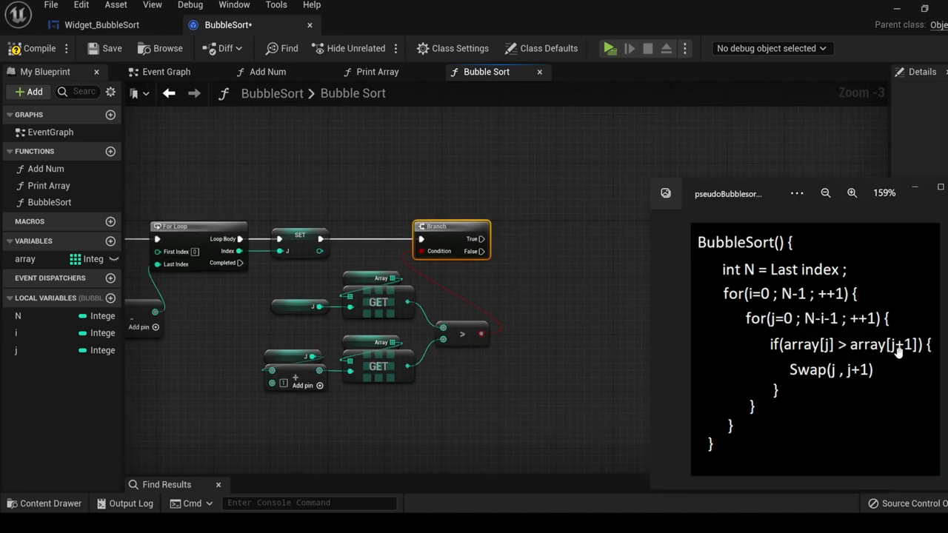
mouse_move(782, 384)
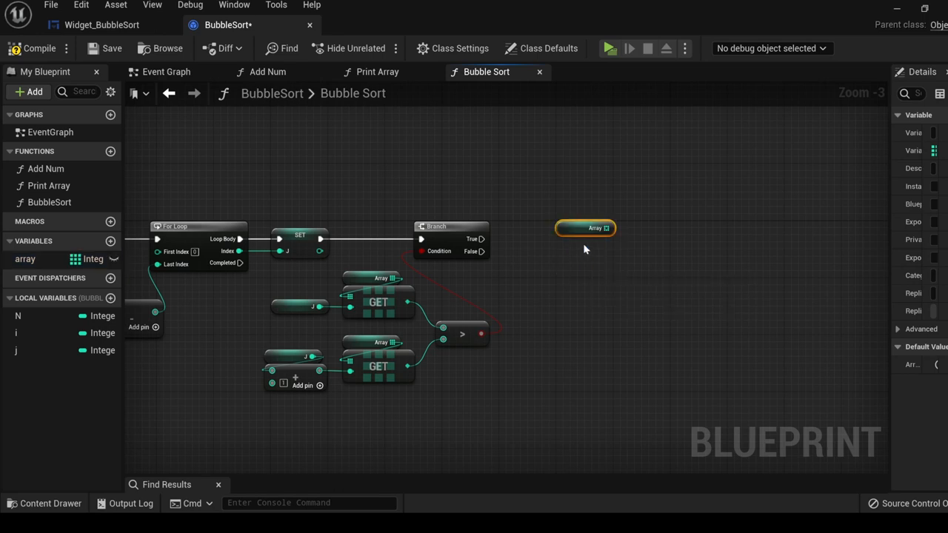
Add a Swap Array Elements node from the array reference.
text(swap)
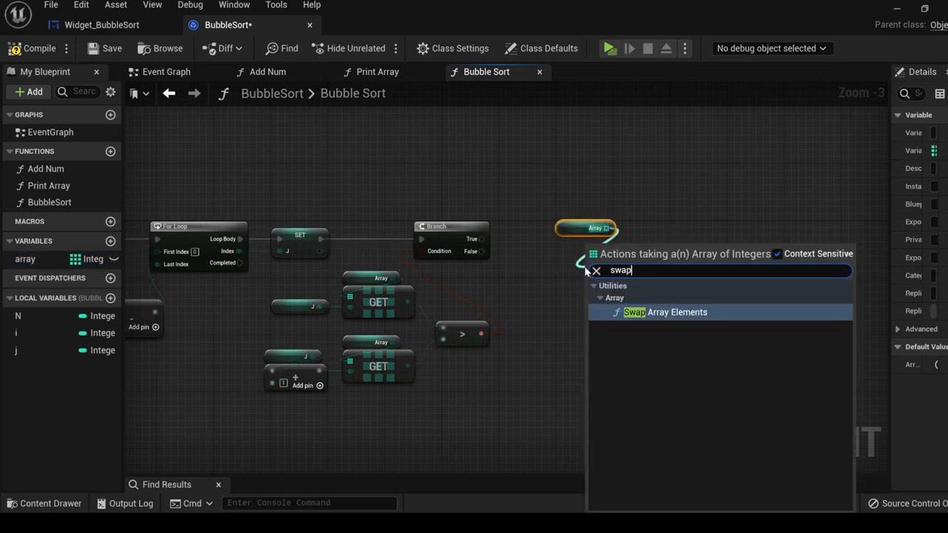
click(663, 311)
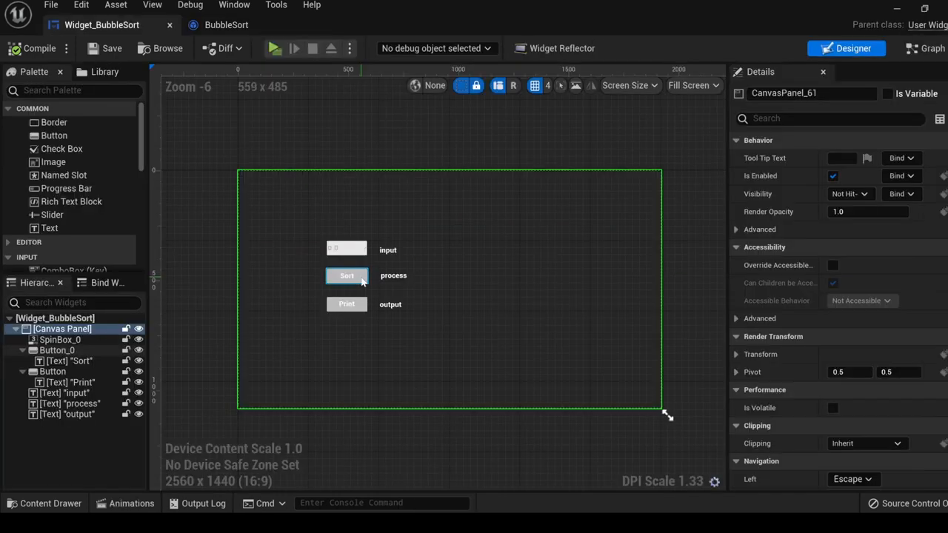
Wire the Sort button's On Clicked event to call Bubble Sort on the BubbleSort reference.
click(347, 276)
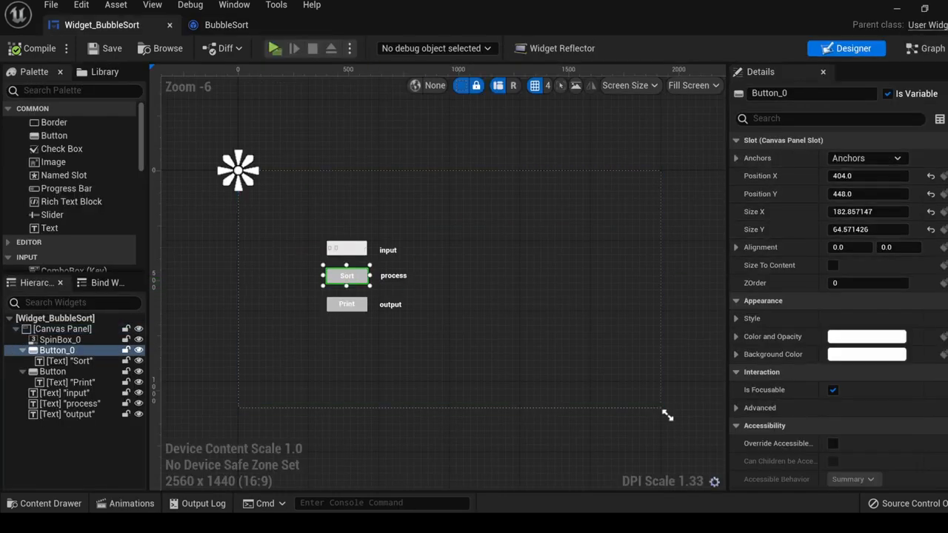
click(924, 47)
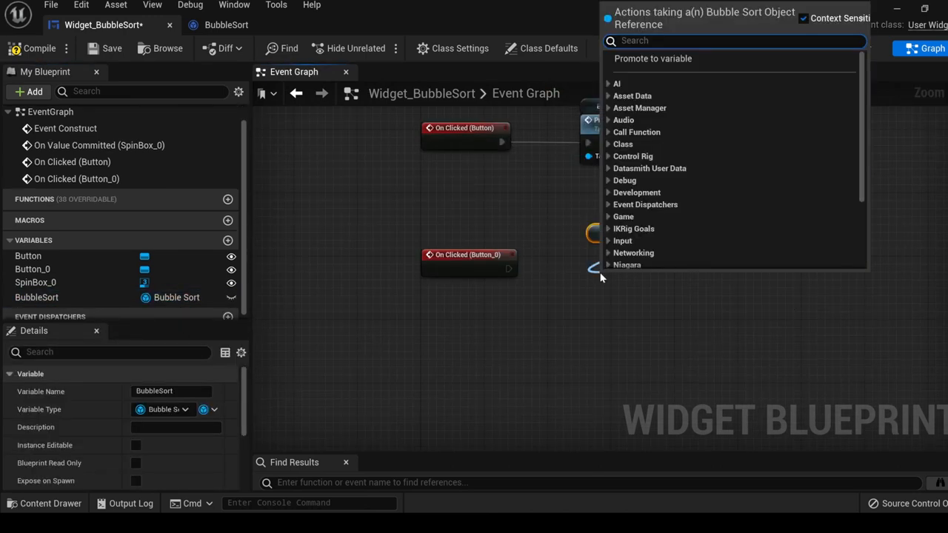
text(bu)
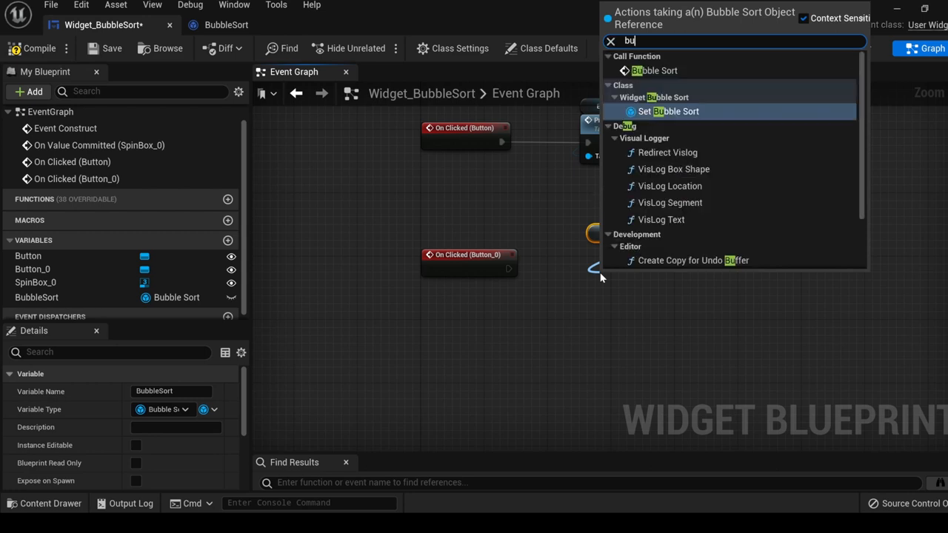
click(653, 71)
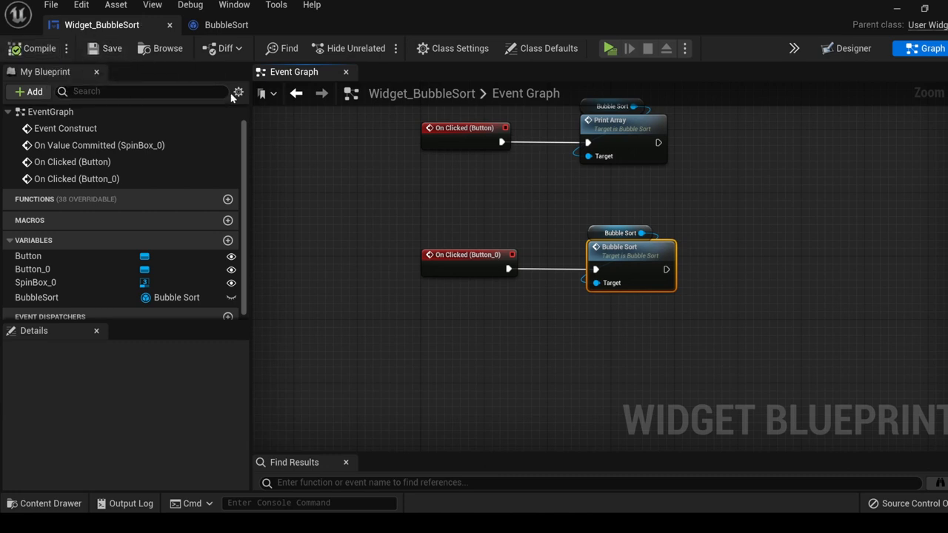
Play the game, enter 564 and 346 into the input box, and sort them.
click(610, 47)
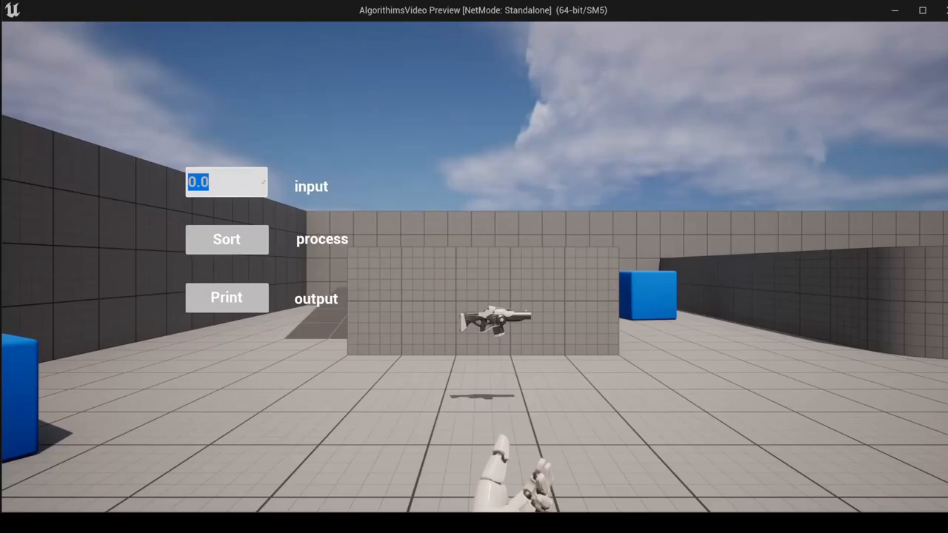
text(564)
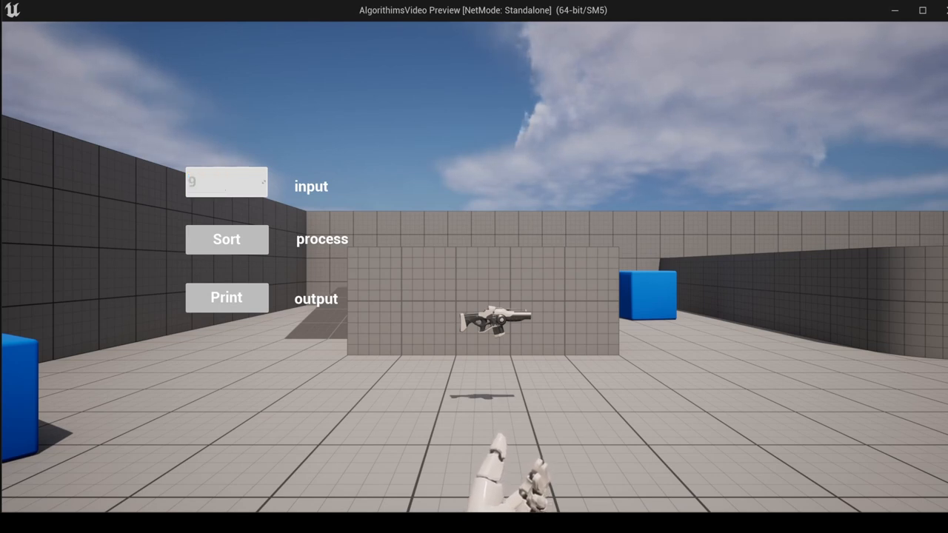
text(346)
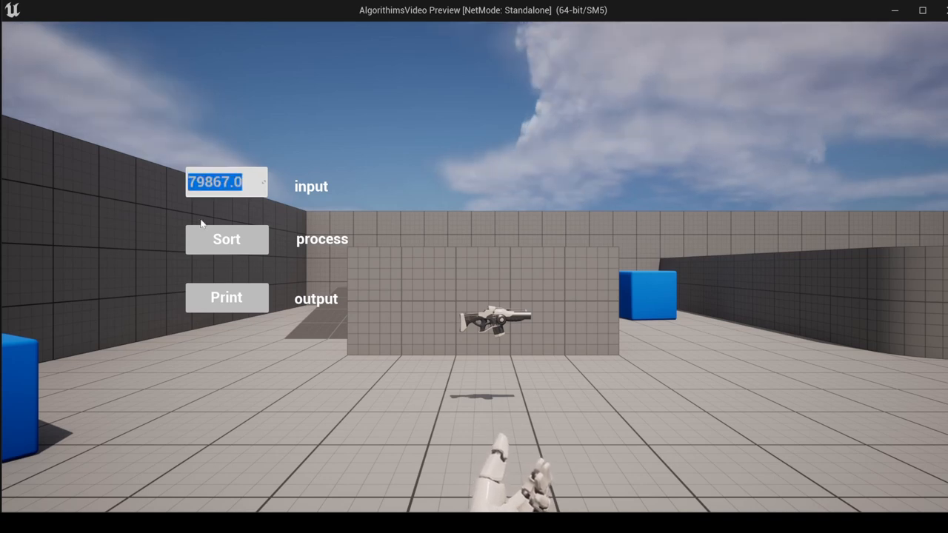
click(225, 296)
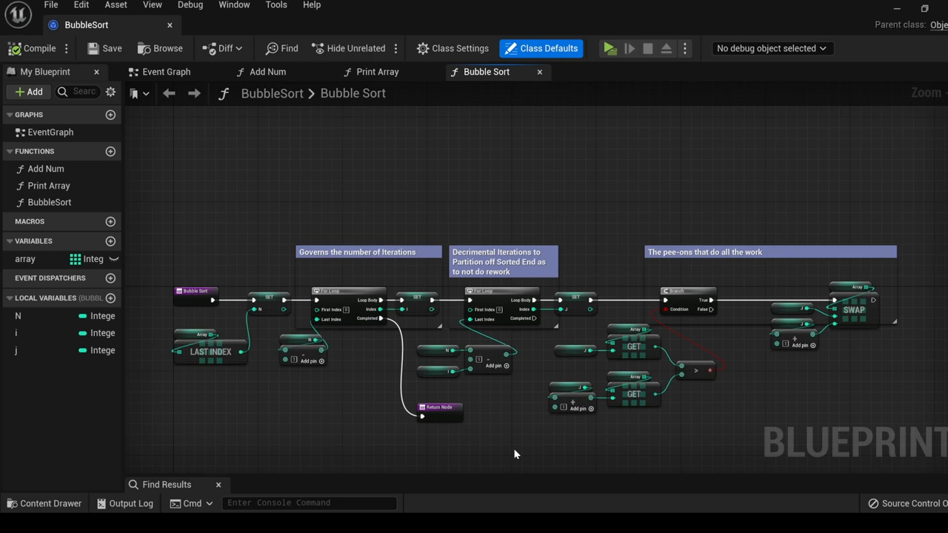
mouse_move(530, 454)
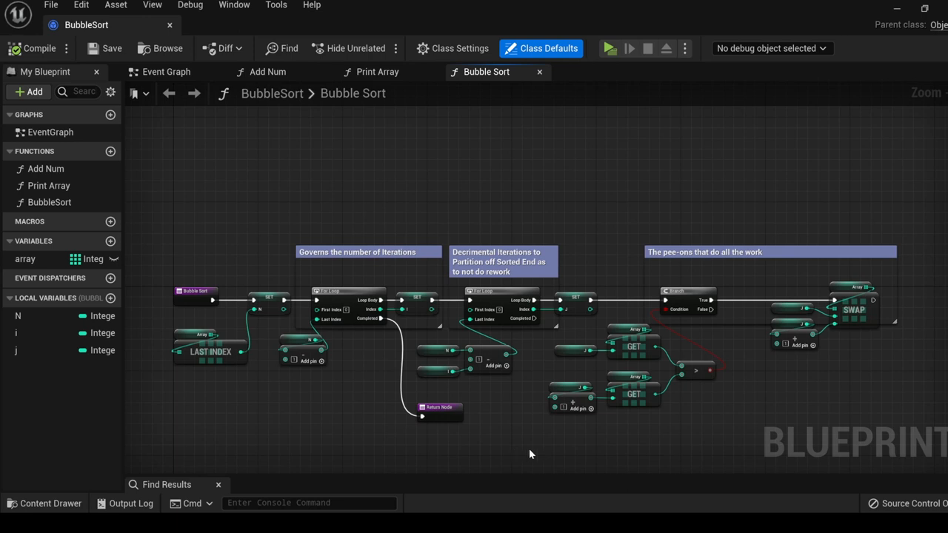
mouse_move(536, 455)
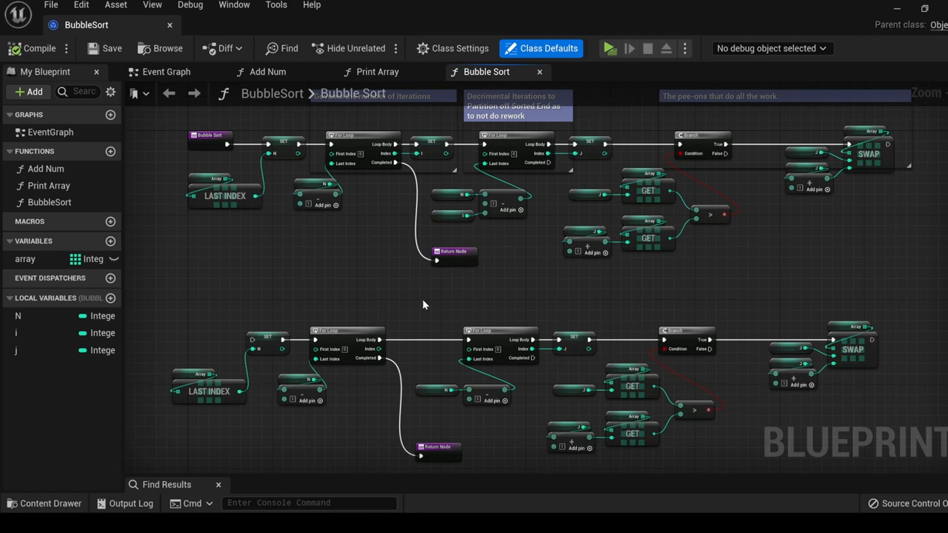
mouse_move(506, 276)
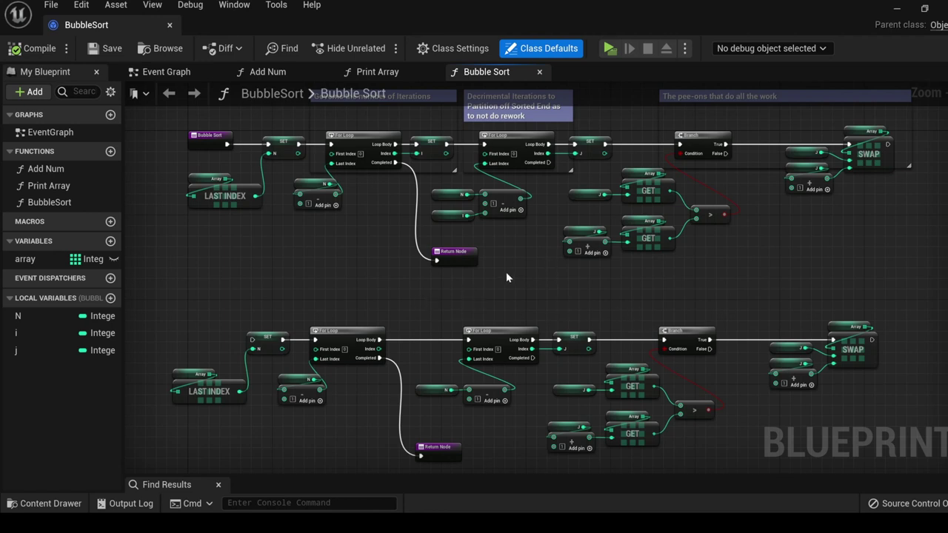
mouse_move(459, 194)
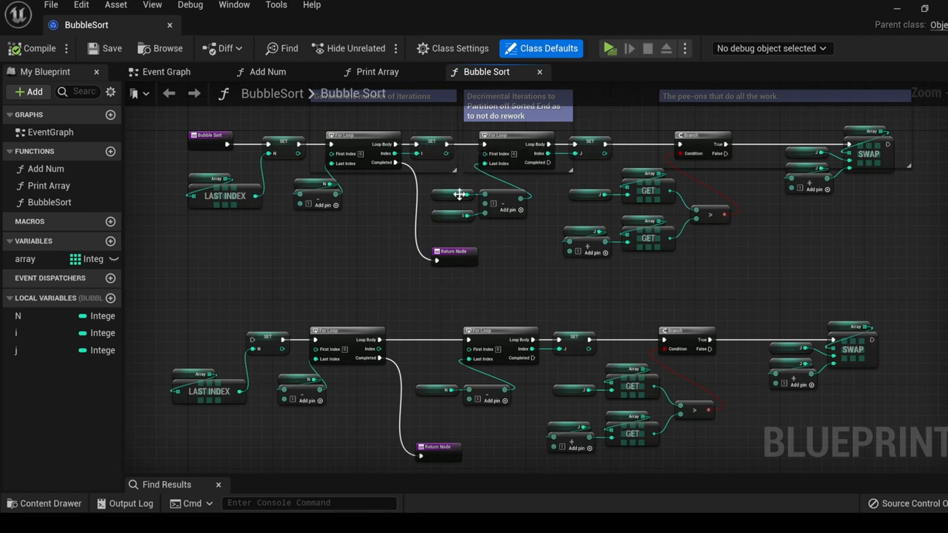
mouse_move(524, 169)
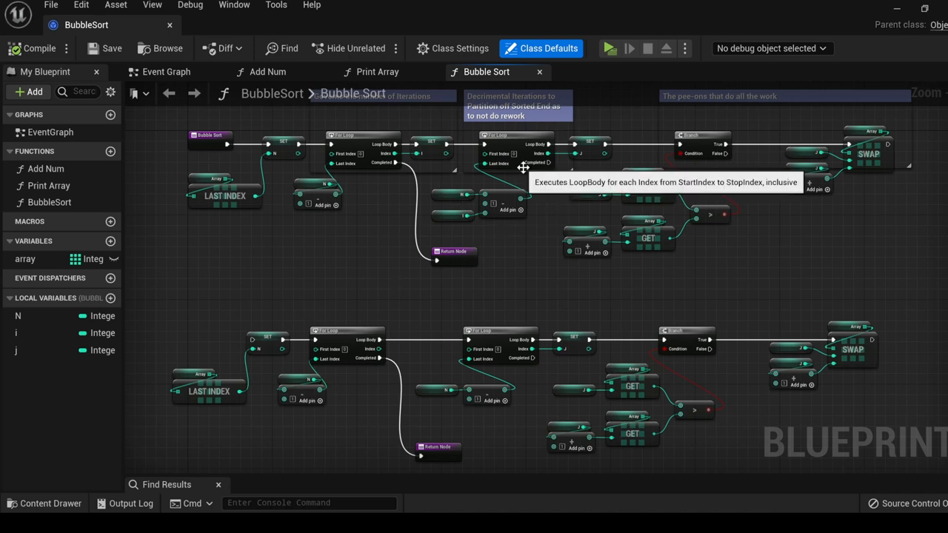
mouse_move(518, 205)
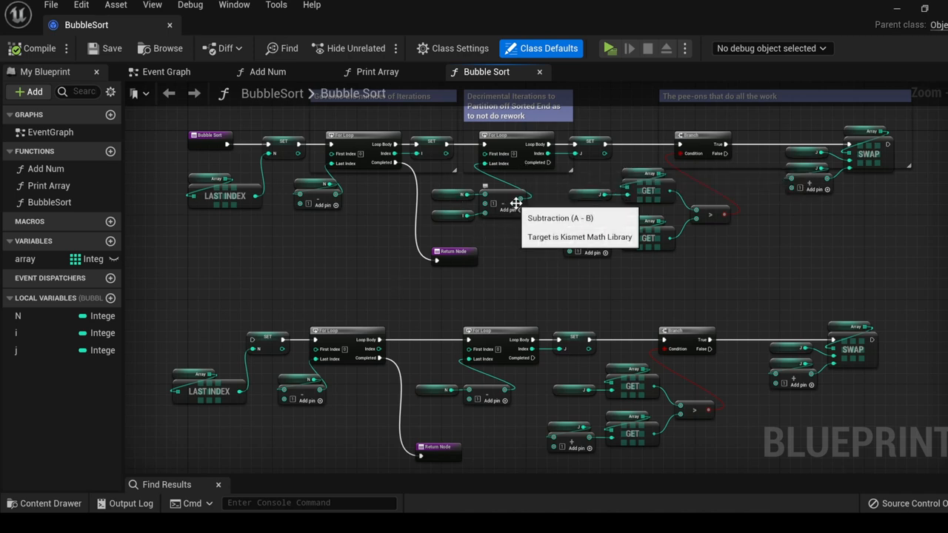
mouse_move(596, 169)
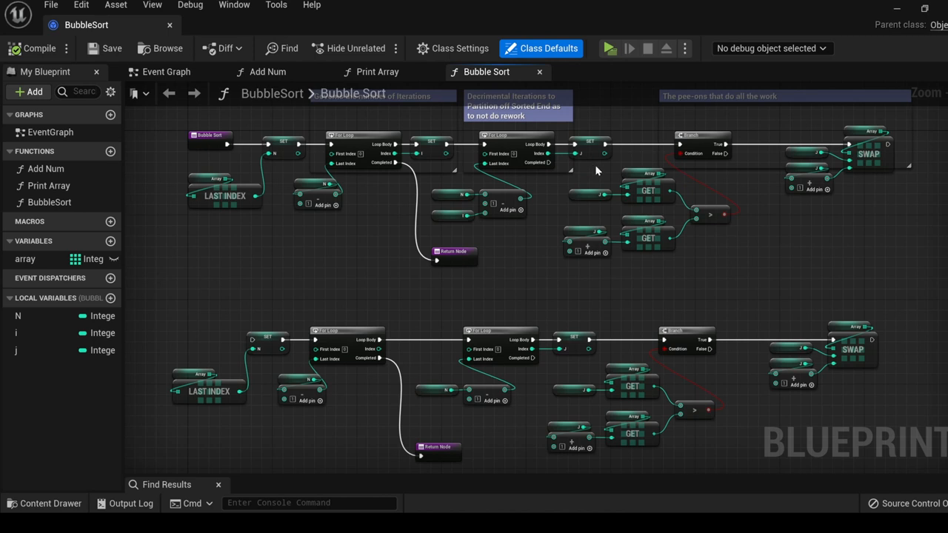
mouse_move(565, 309)
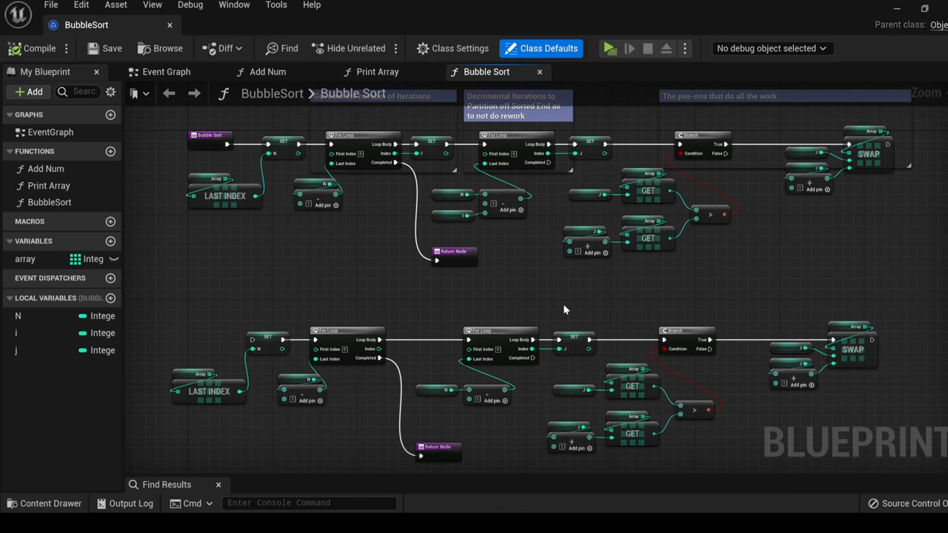
mouse_move(516, 397)
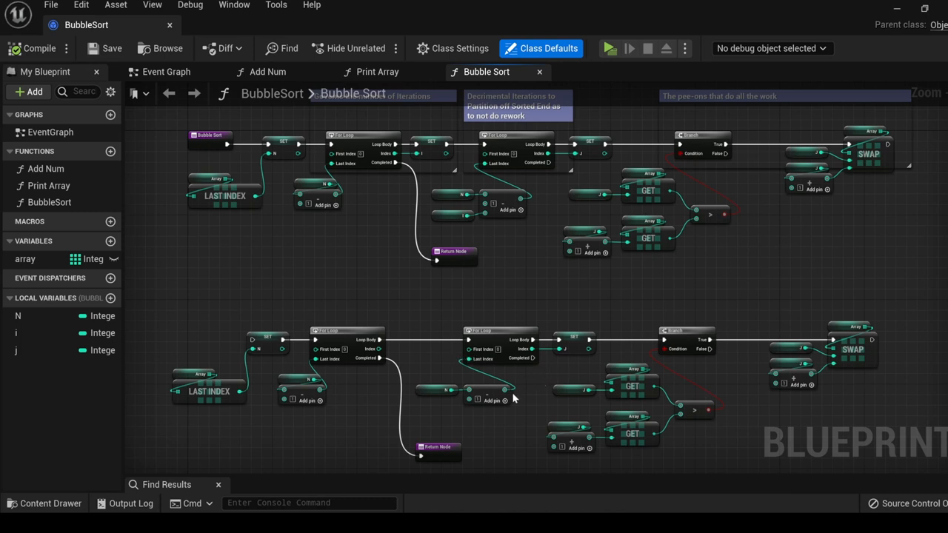
mouse_move(599, 376)
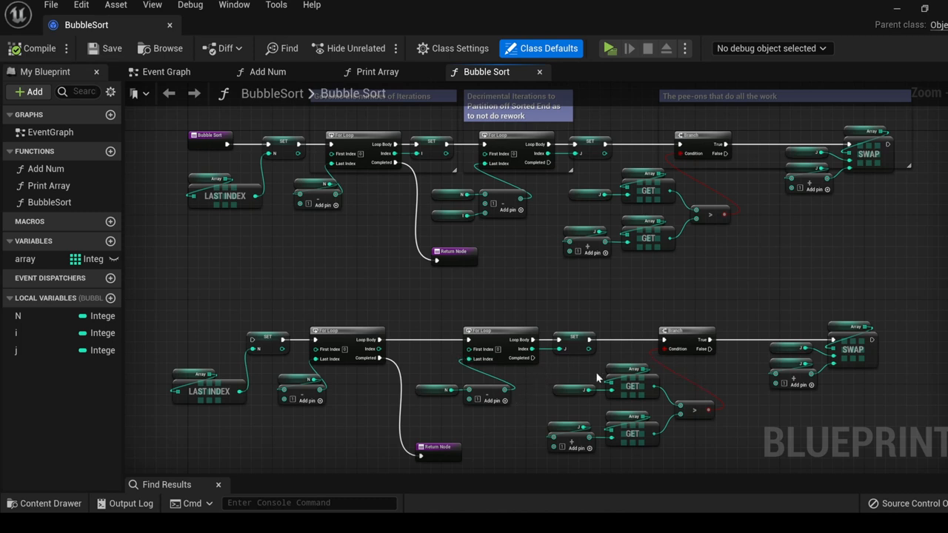
mouse_move(674, 400)
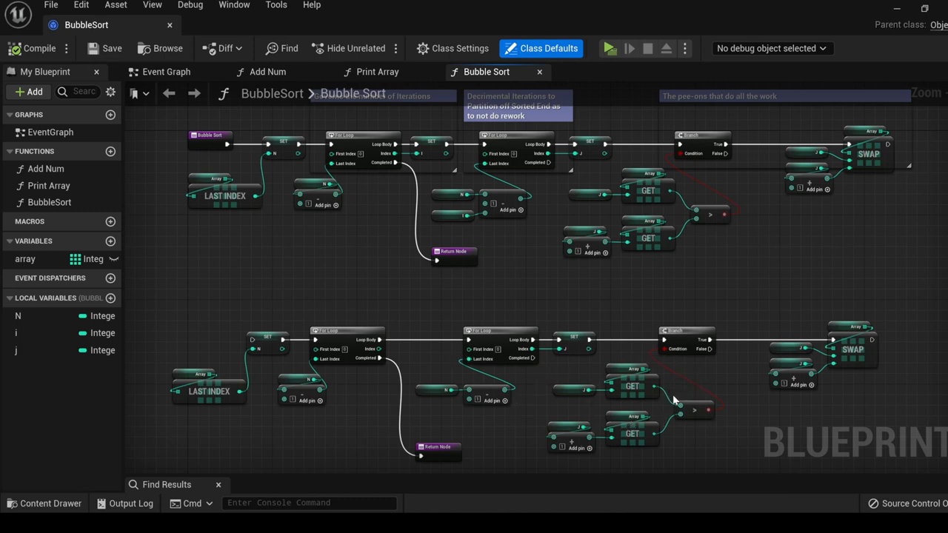
mouse_move(684, 391)
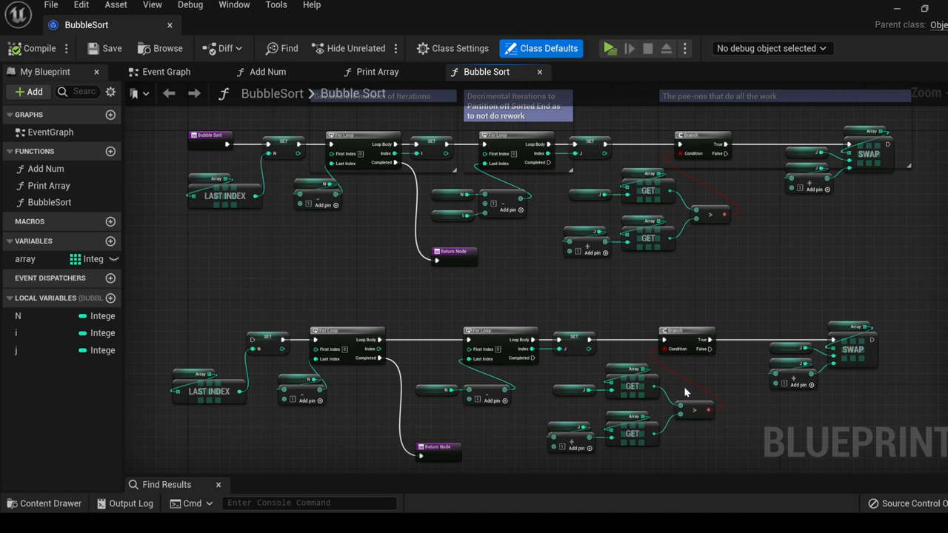